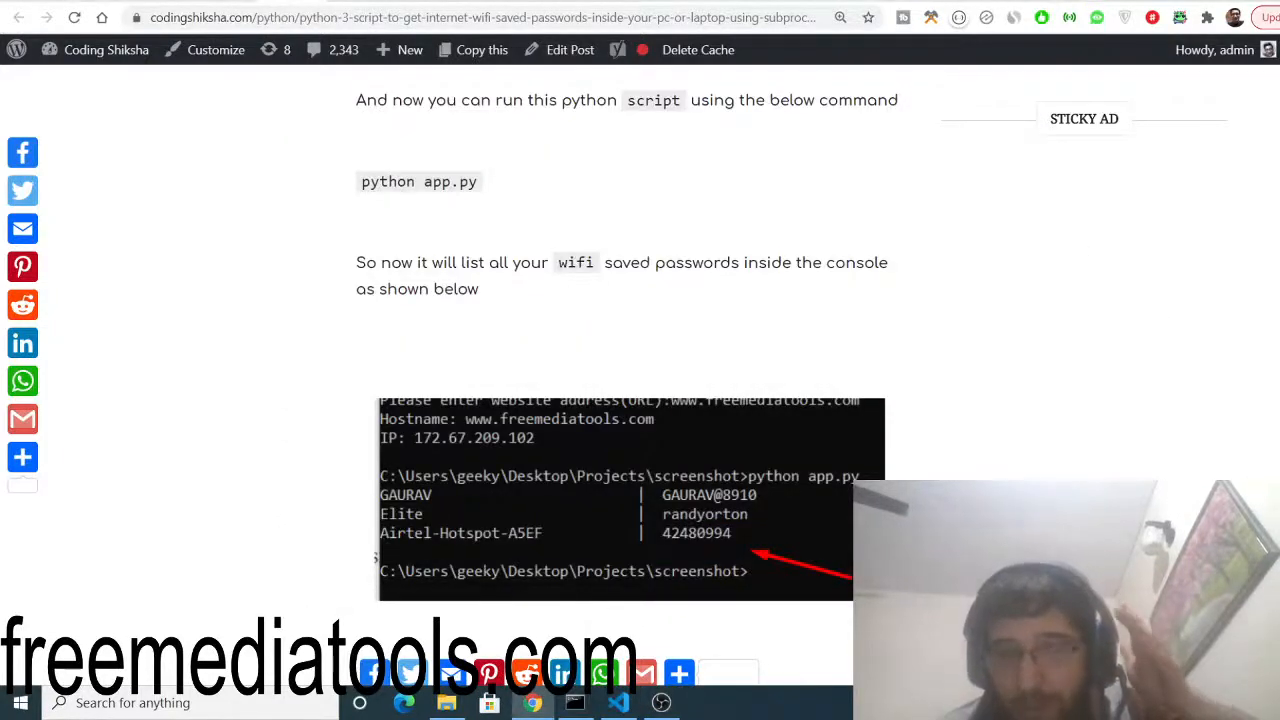
# Copy the app.py code block from the Coding Shiksha post to the clipboard
pyautogui.scroll(3)
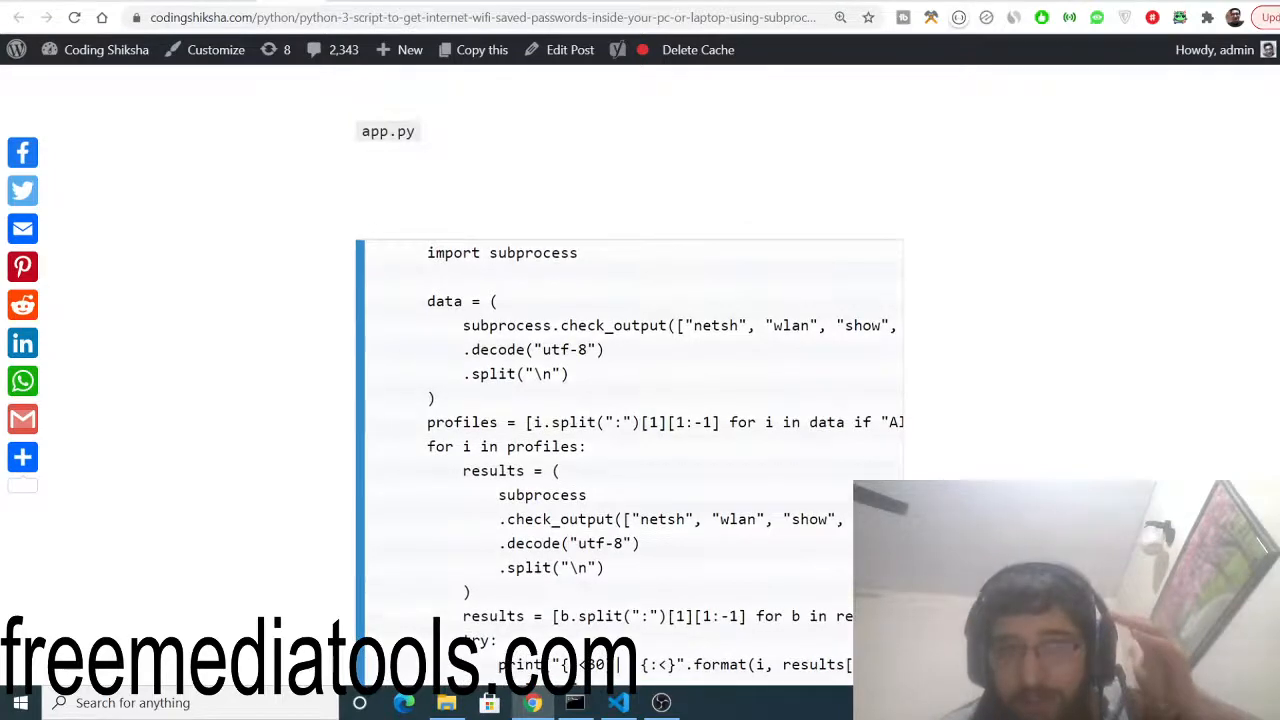
pyautogui.scroll(-3)
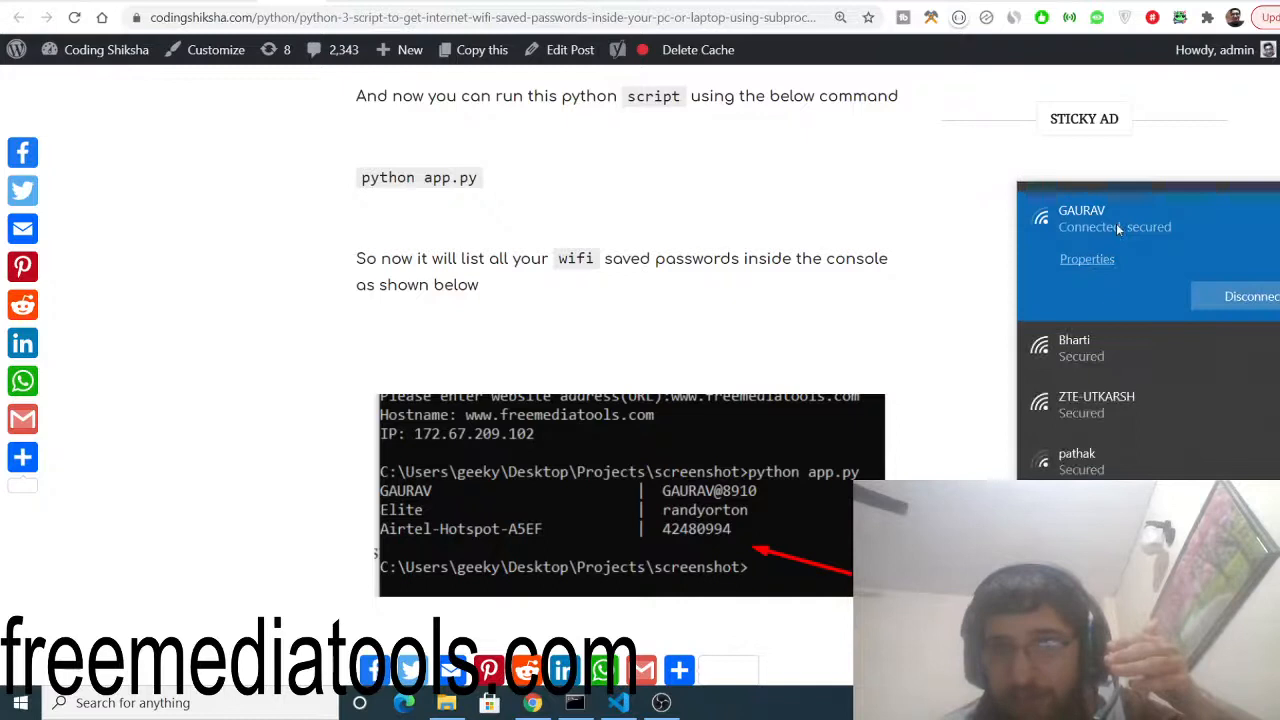
pyautogui.moveTo(1005, 323)
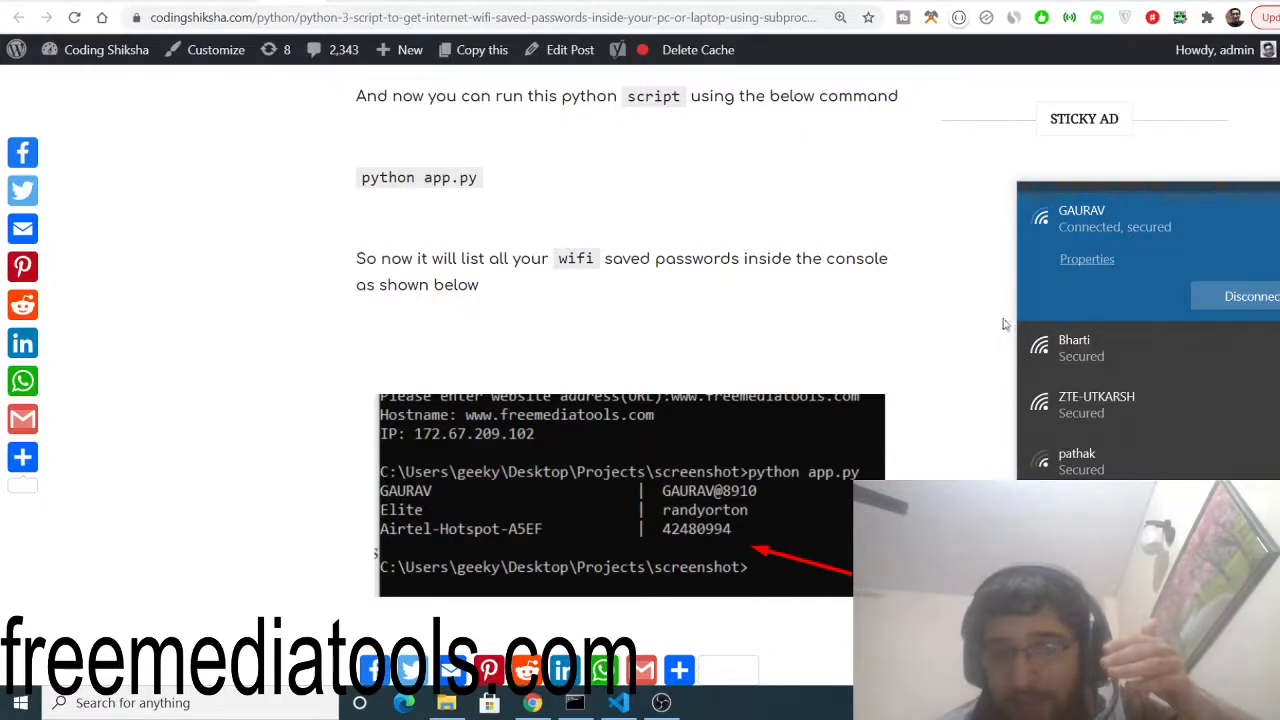
pyautogui.moveTo(986, 314)
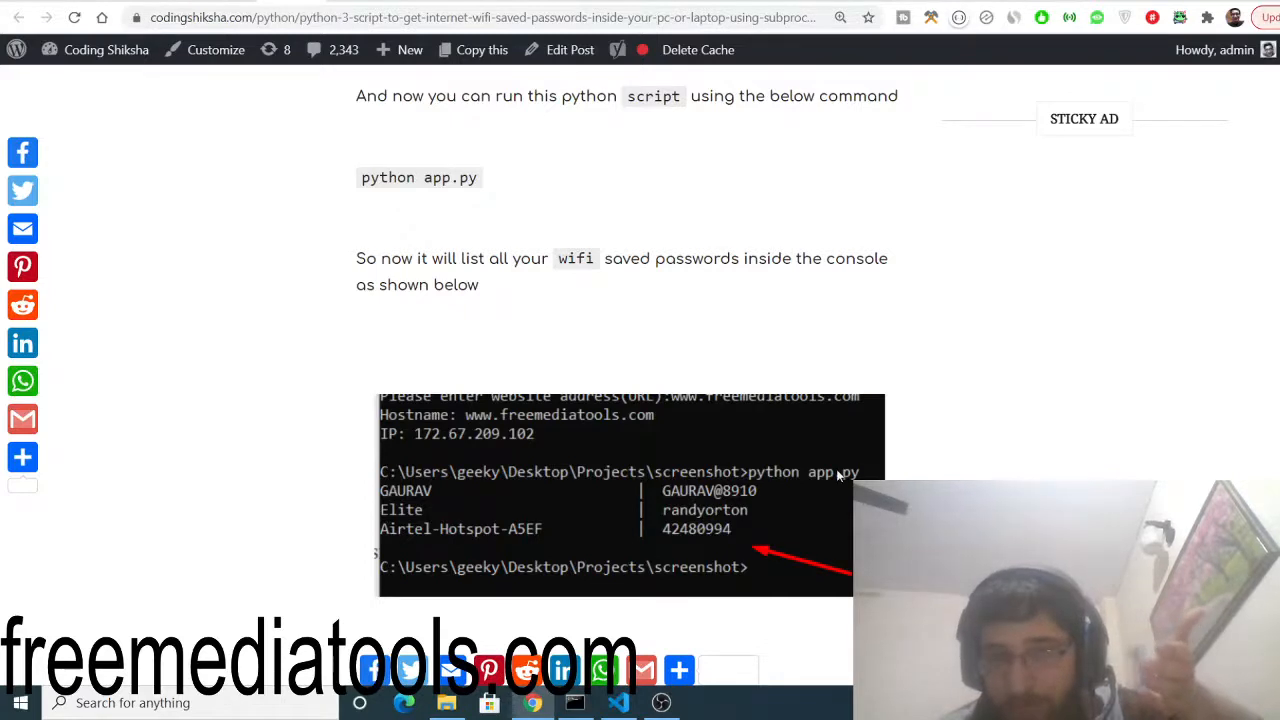
pyautogui.moveTo(663, 497)
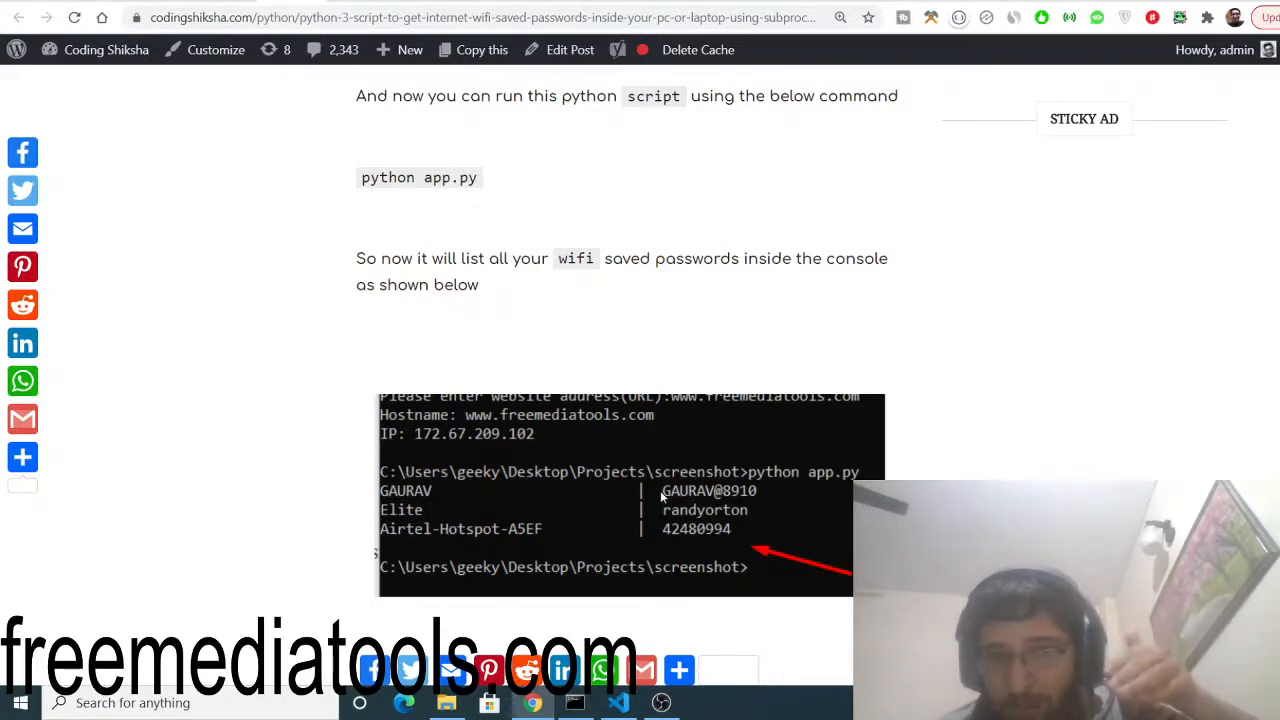
pyautogui.moveTo(575, 505)
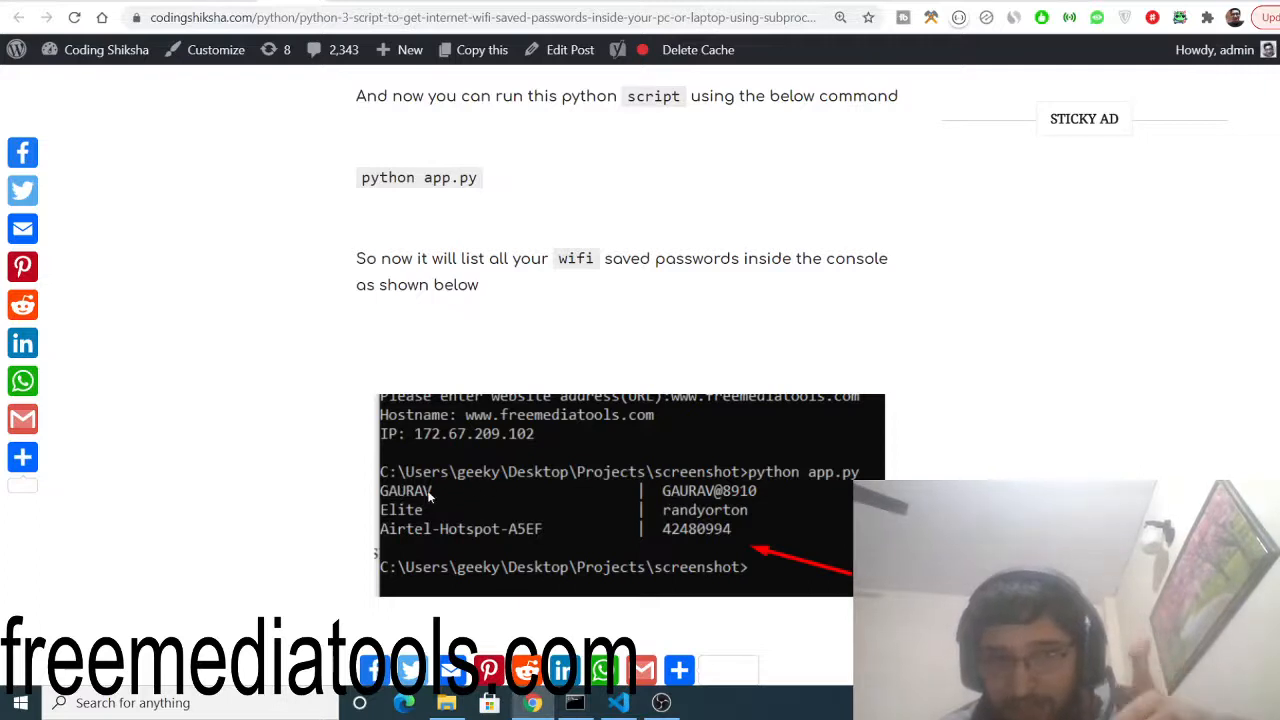
pyautogui.moveTo(420, 490)
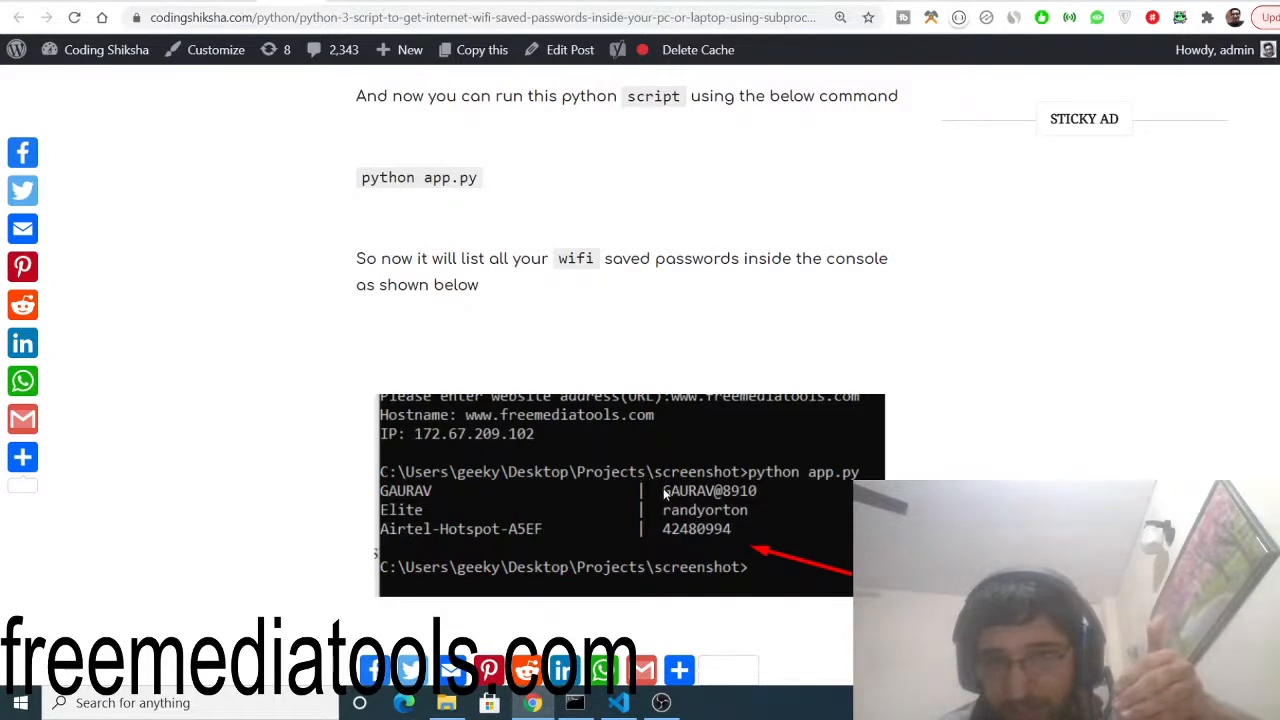
pyautogui.moveTo(803, 534)
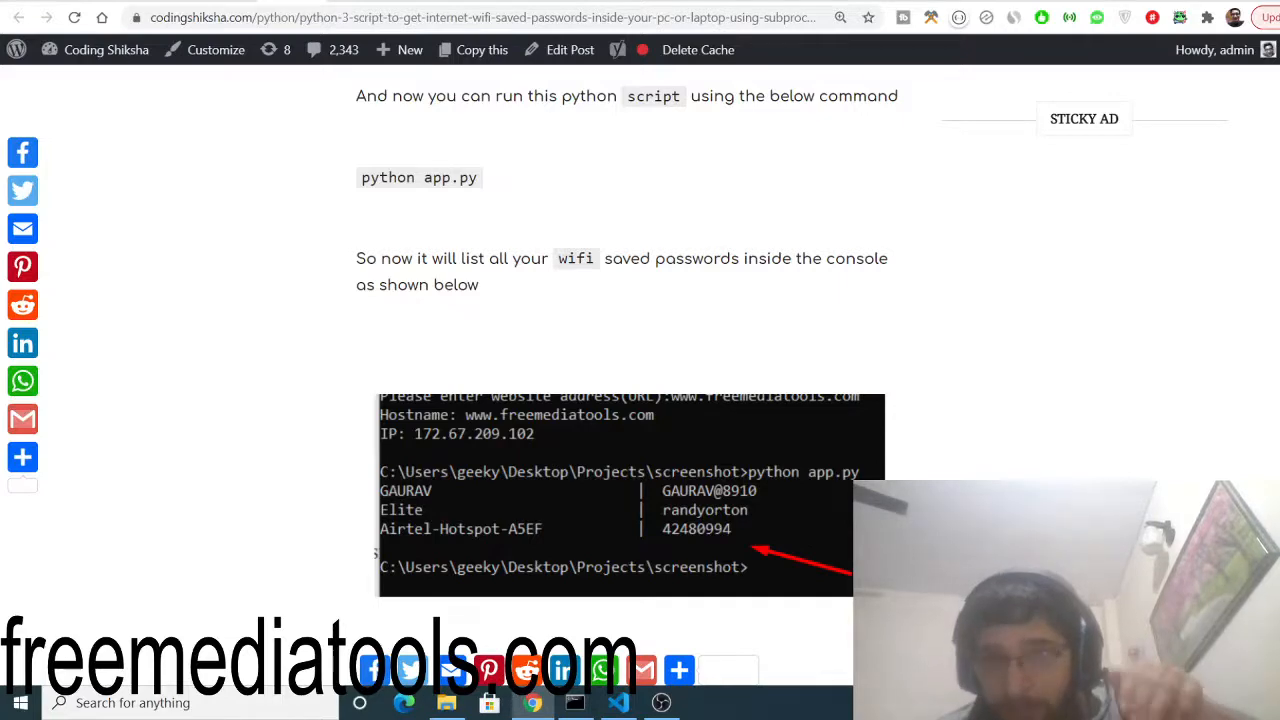
pyautogui.scroll(-3)
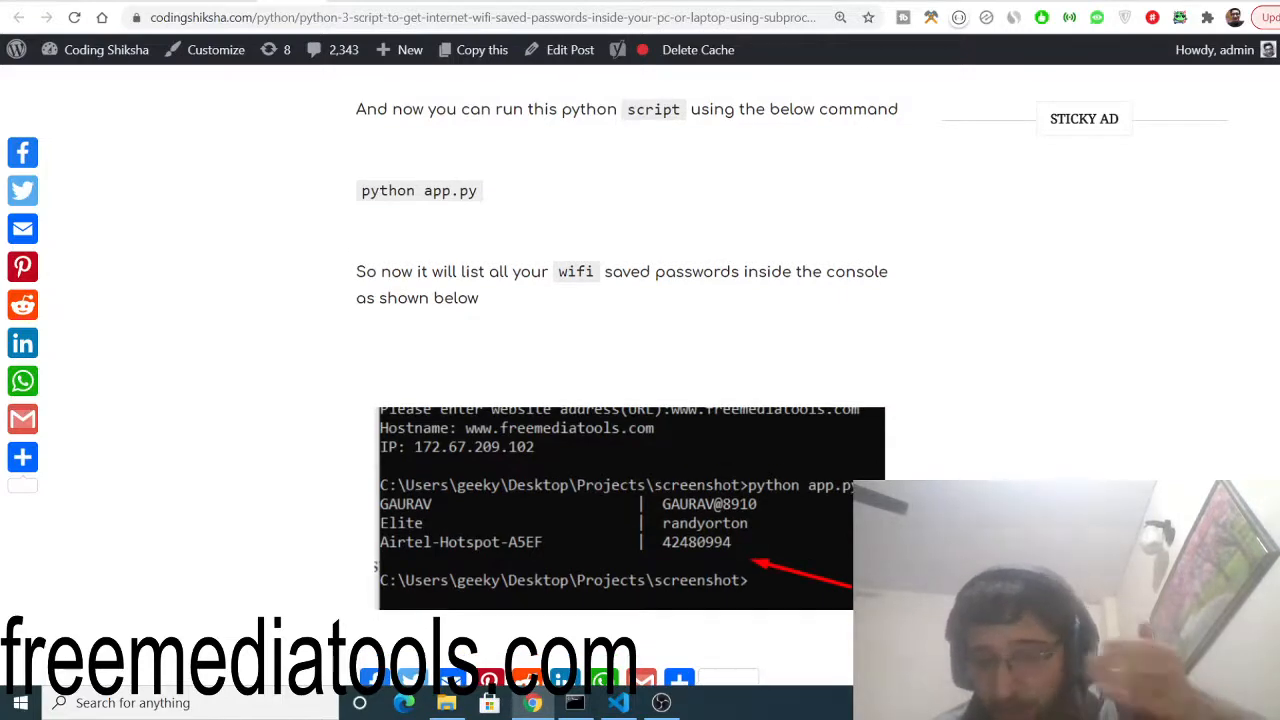
pyautogui.scroll(3)
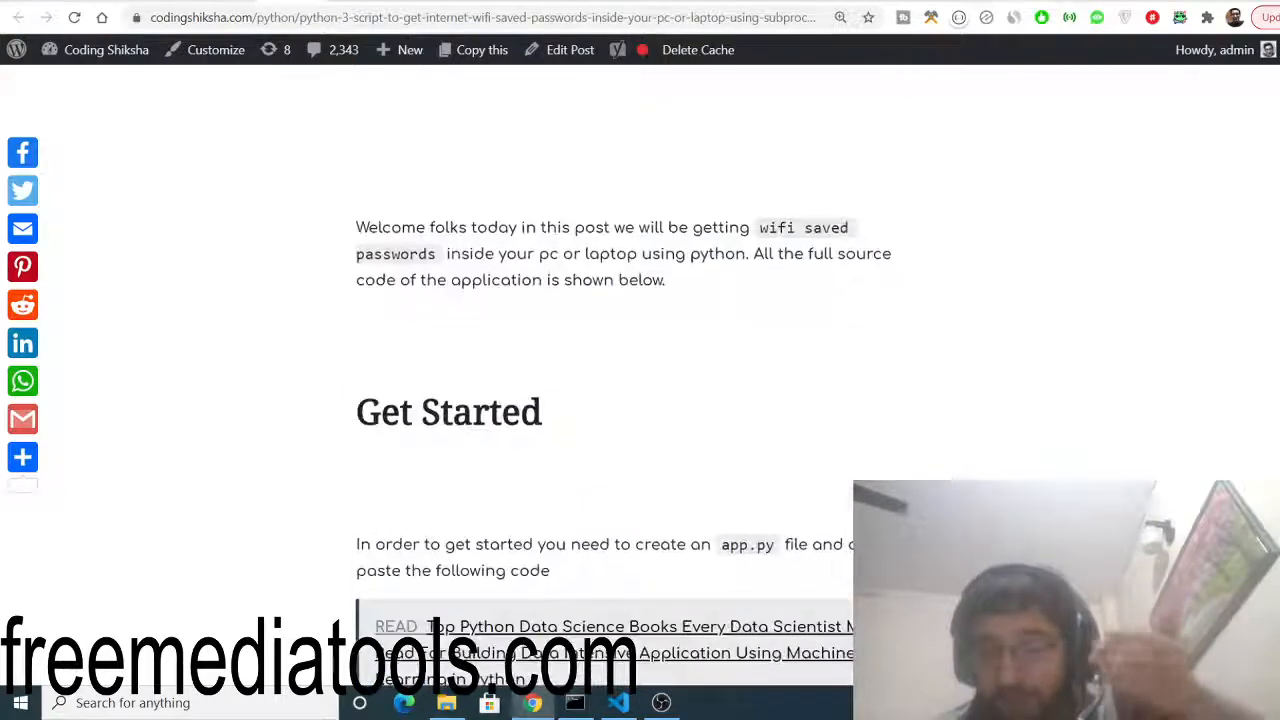
pyautogui.scroll(-3)
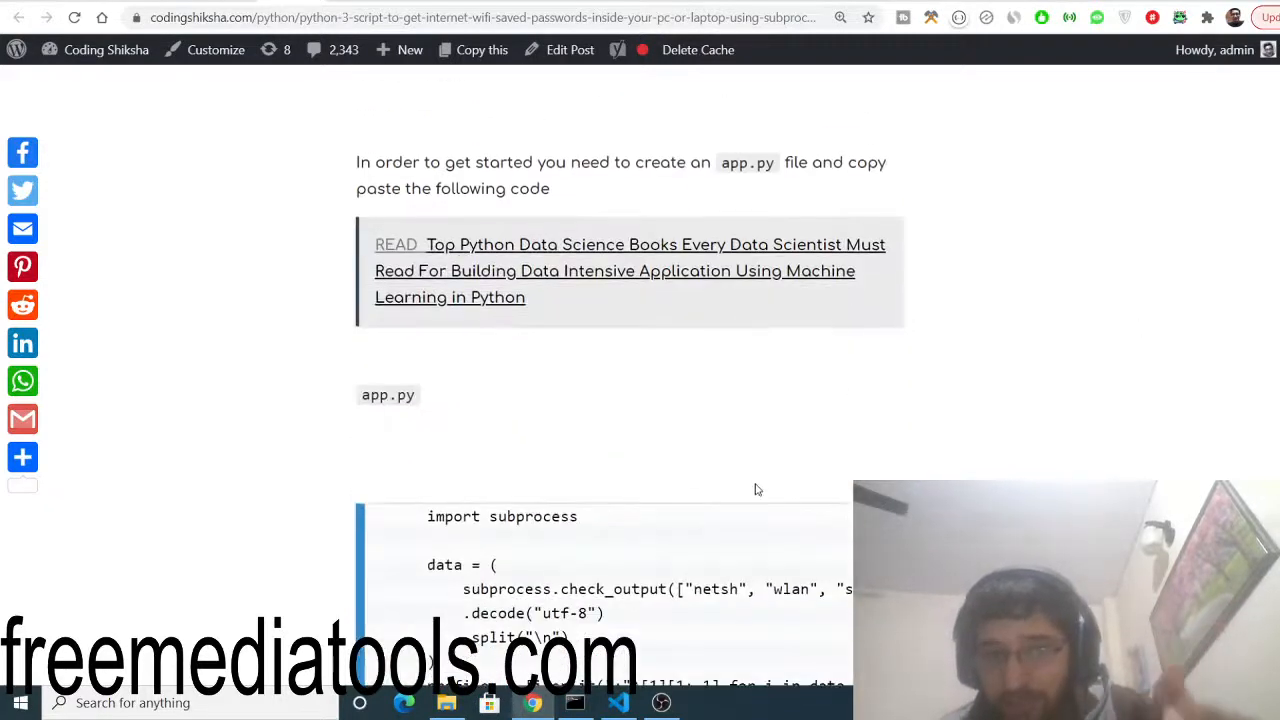
pyautogui.moveTo(688, 527)
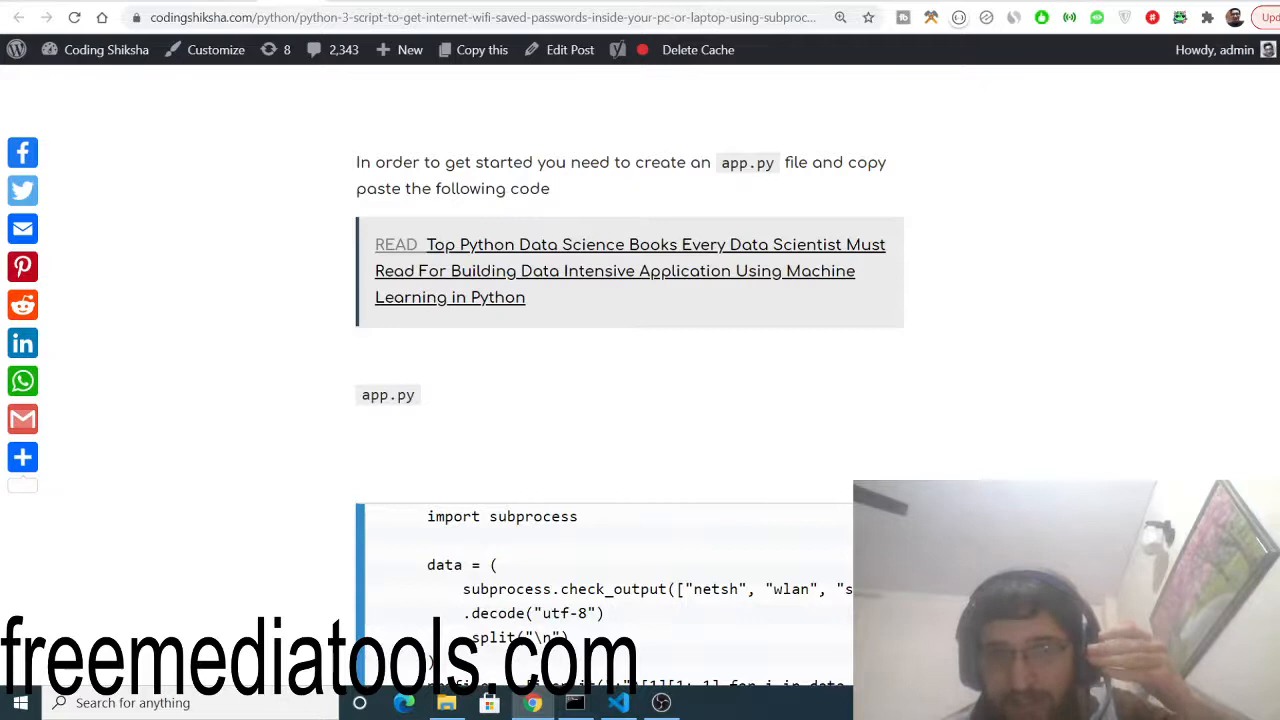
pyautogui.scroll(-3)
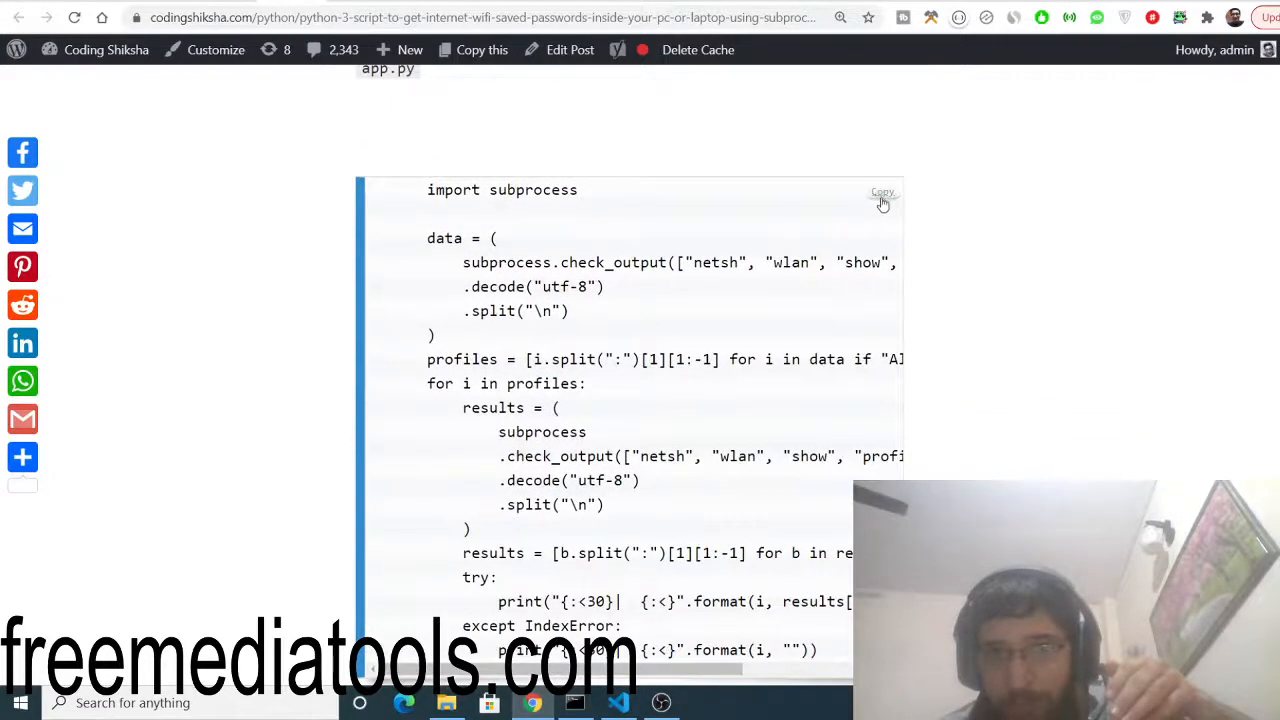
pyautogui.click(882, 191)
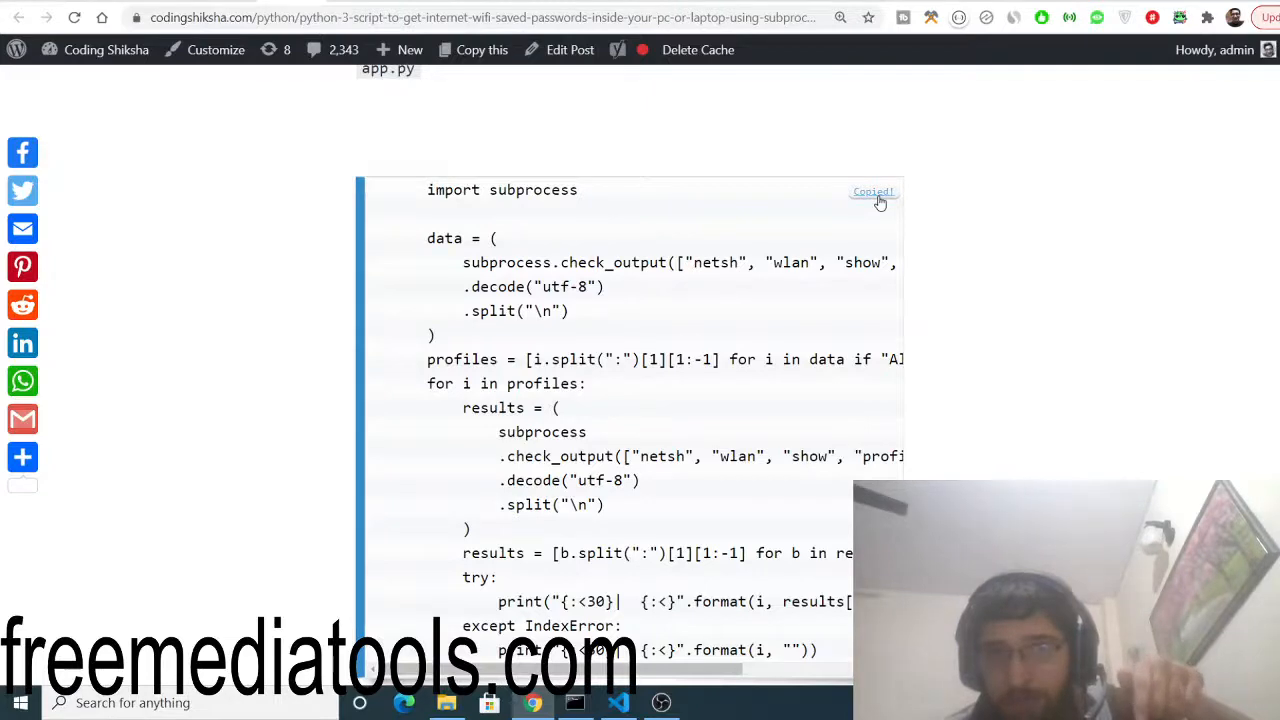
# Re-copy the app.py code block, then scroll down to the sample WiFi password output
pyautogui.scroll(-3)
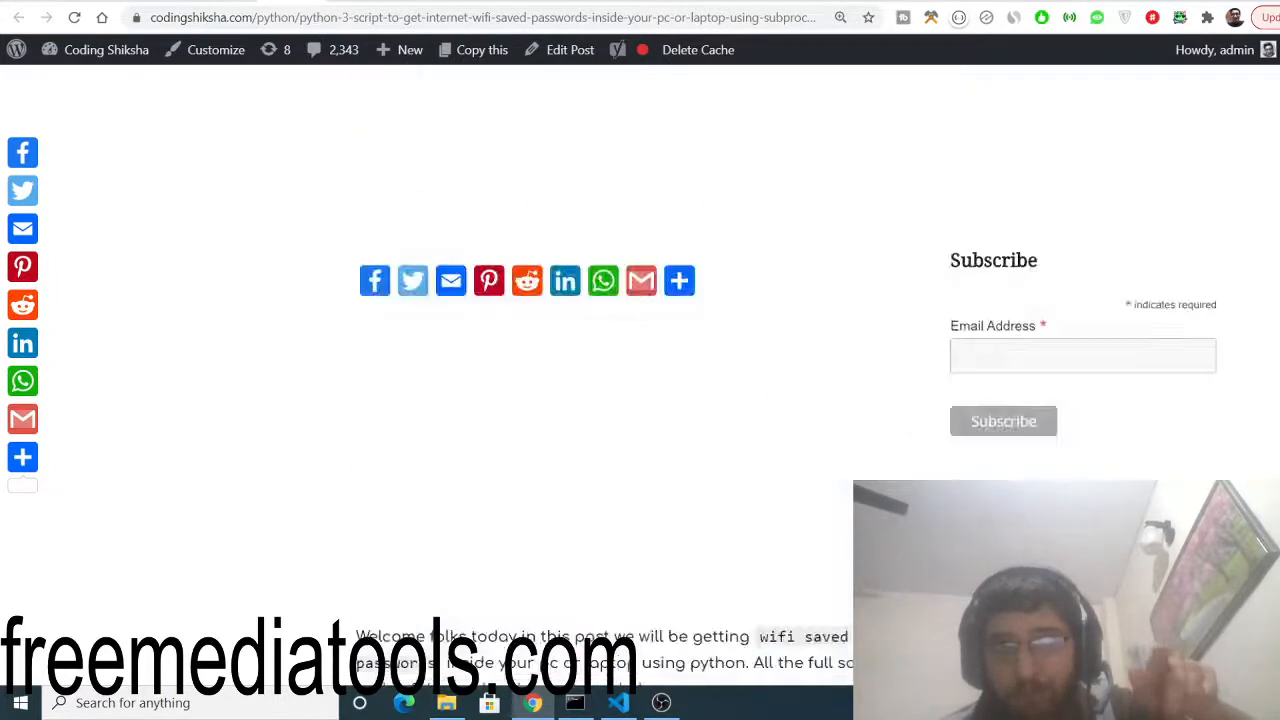
pyautogui.scroll(3)
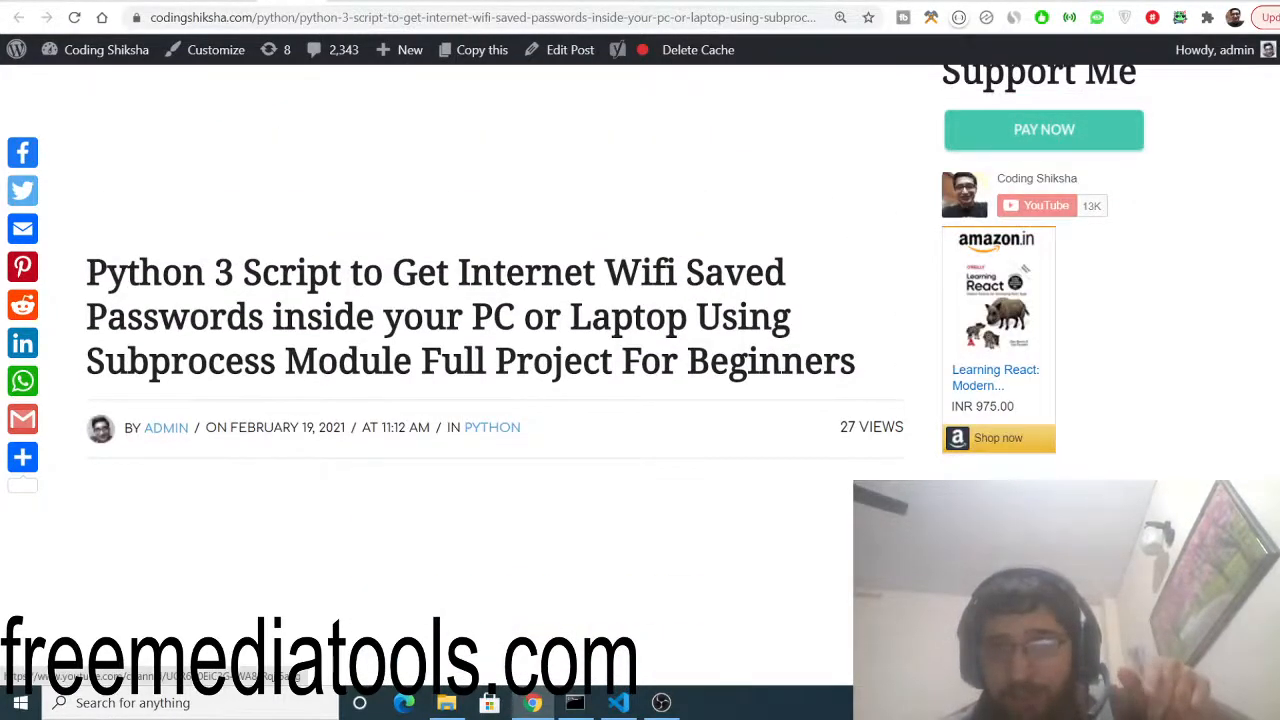
pyautogui.scroll(3)
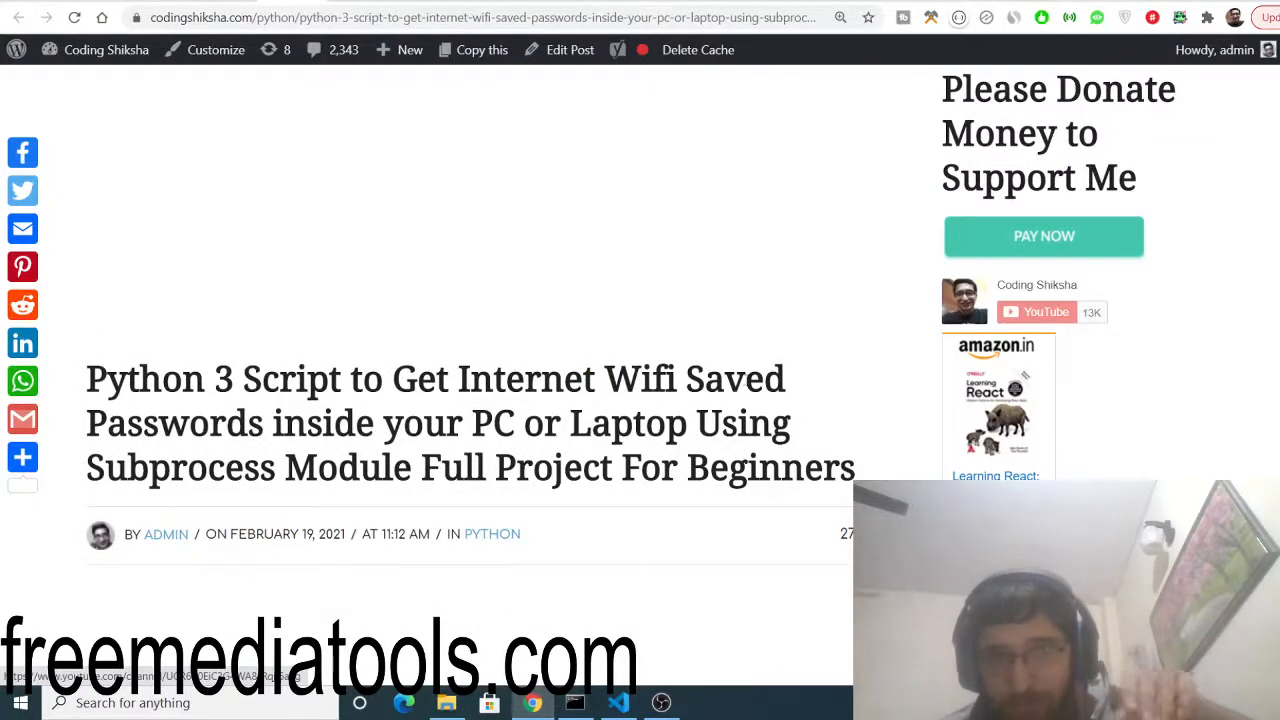
pyautogui.moveTo(828, 351)
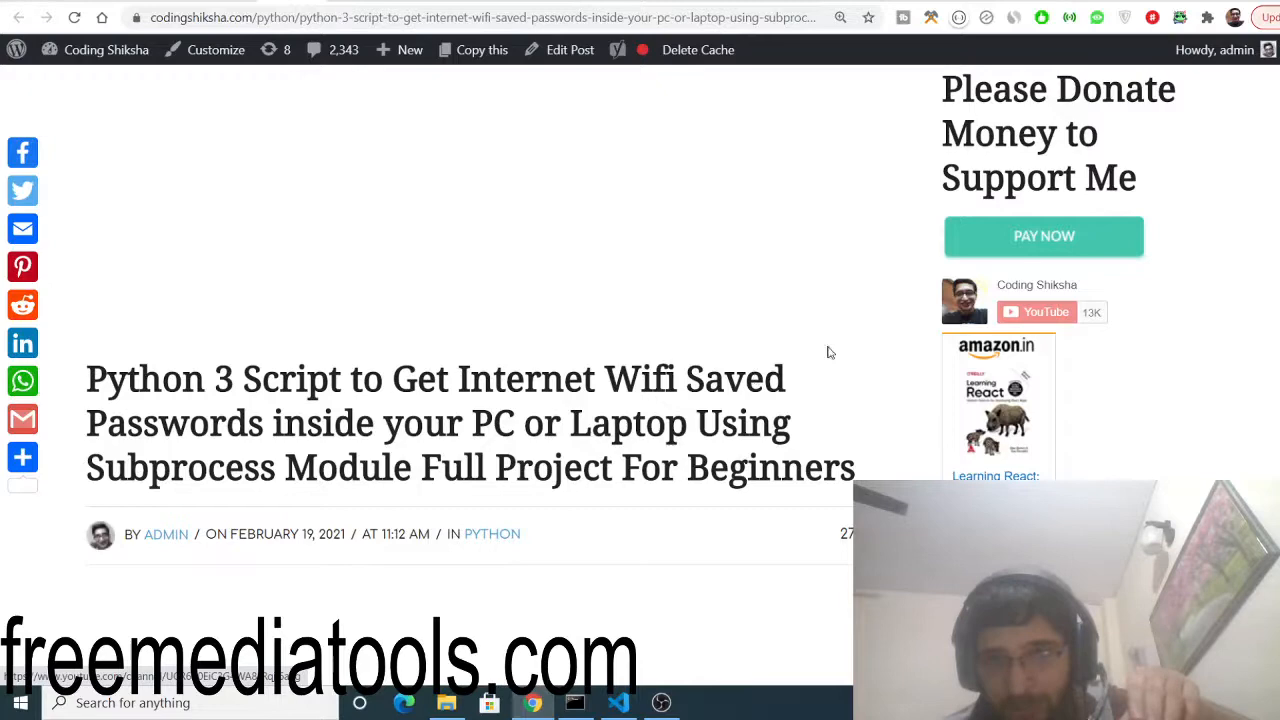
pyautogui.scroll(-3)
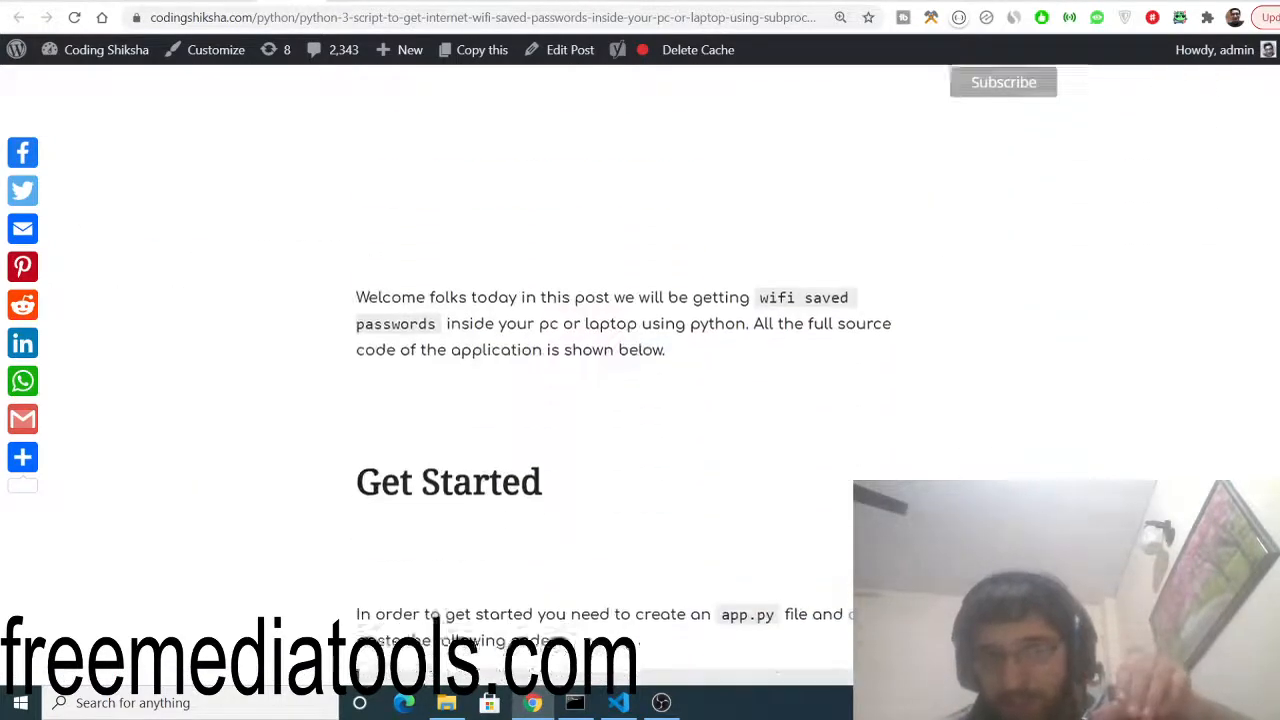
pyautogui.scroll(-3)
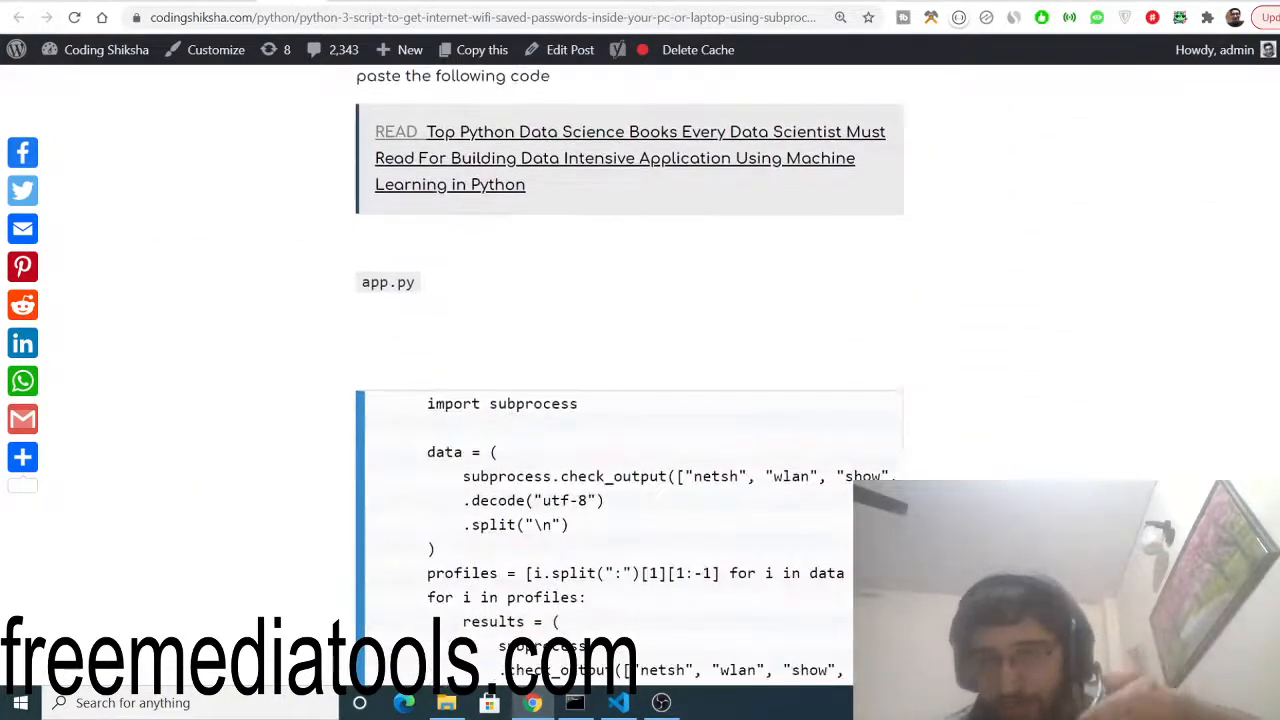
pyautogui.scroll(-3)
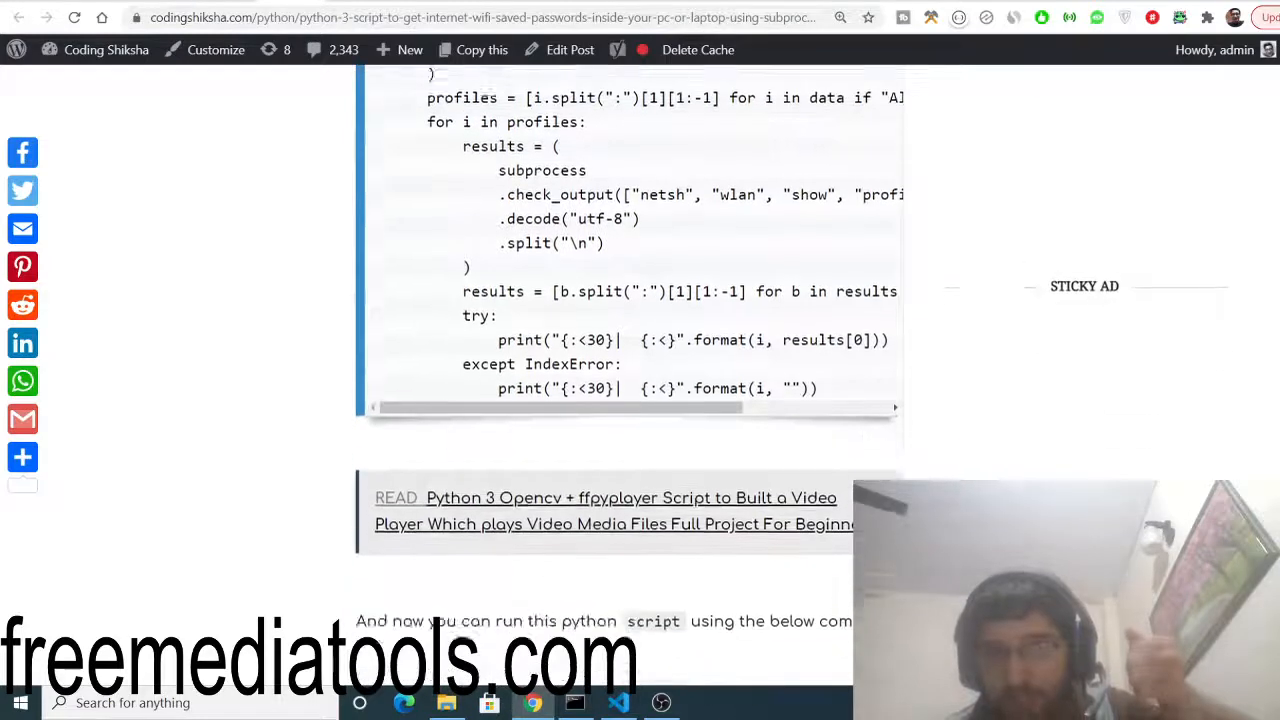
pyautogui.scroll(3)
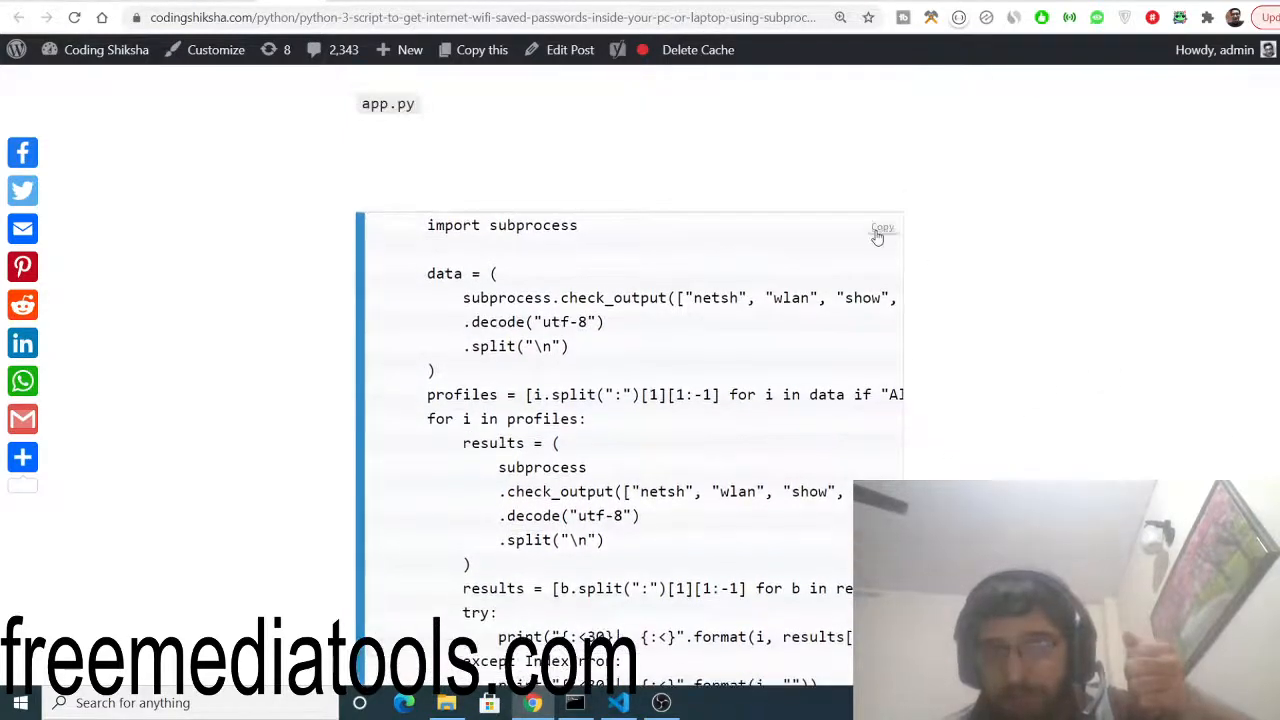
pyautogui.click(876, 227)
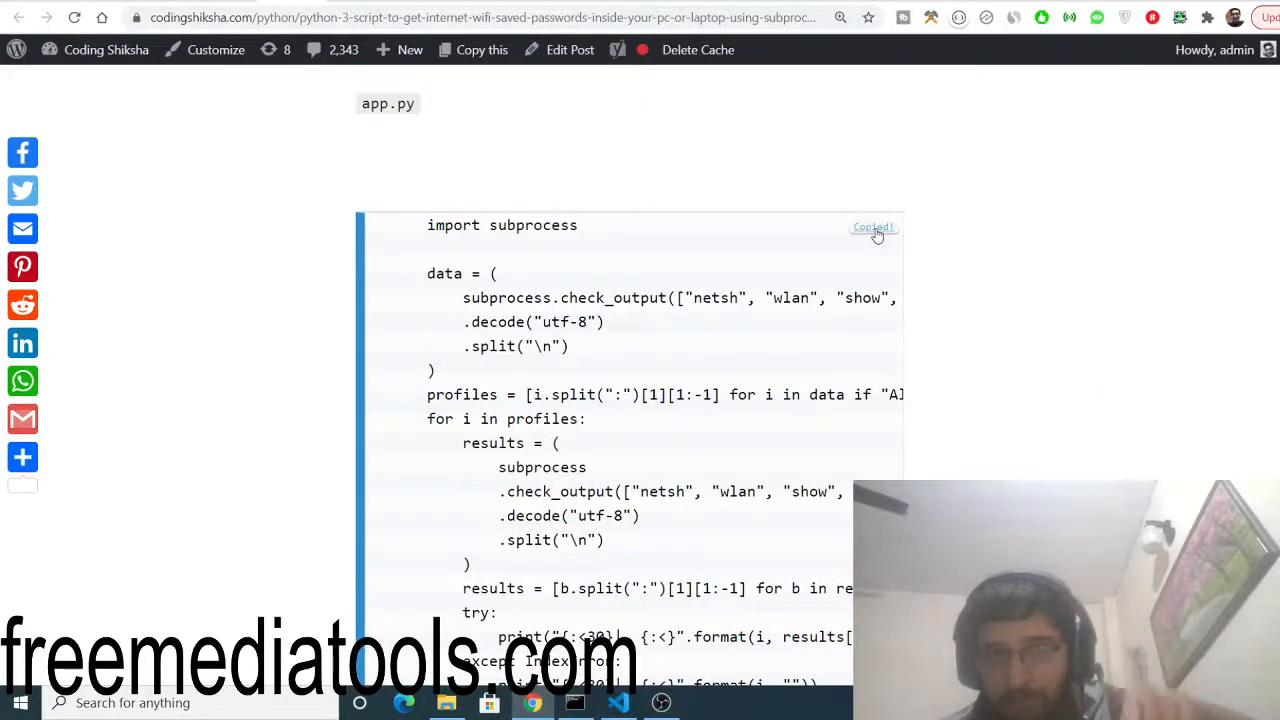
pyautogui.scroll(-3)
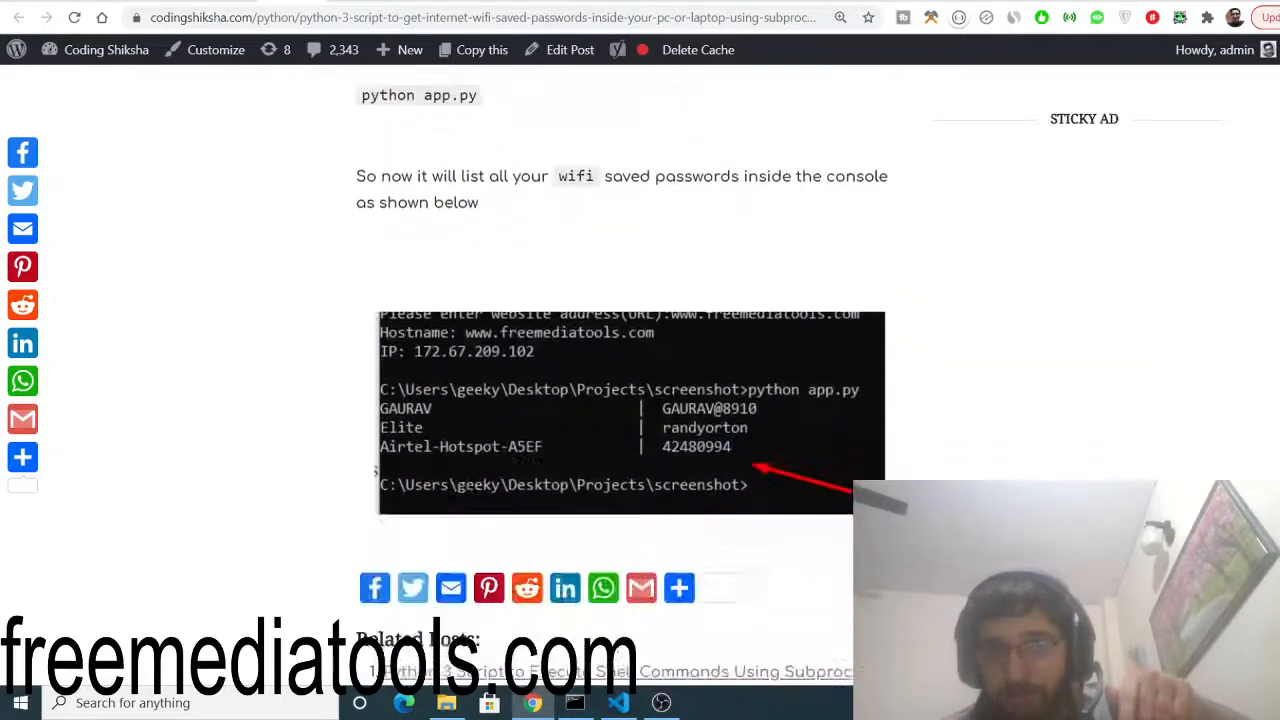
# Replace the datetime code in VS Code's app.py with the blog's WiFi password script
pyautogui.scroll(-3)
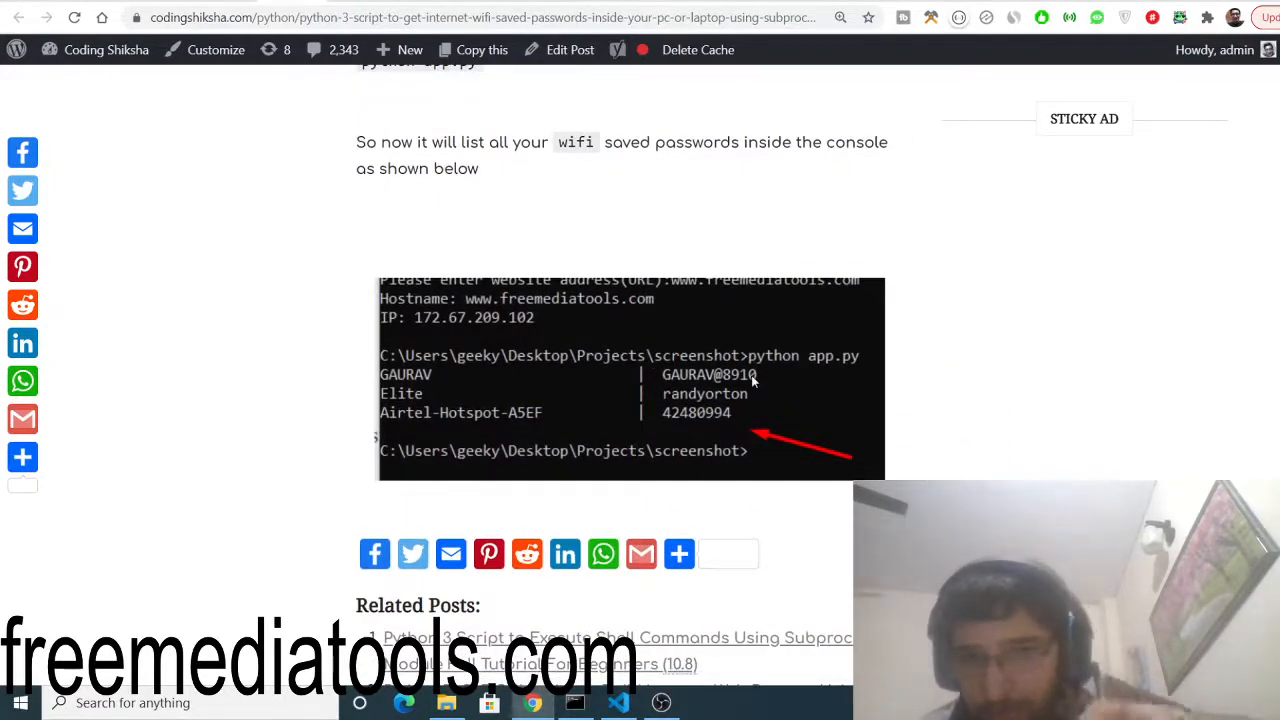
pyautogui.click(618, 702)
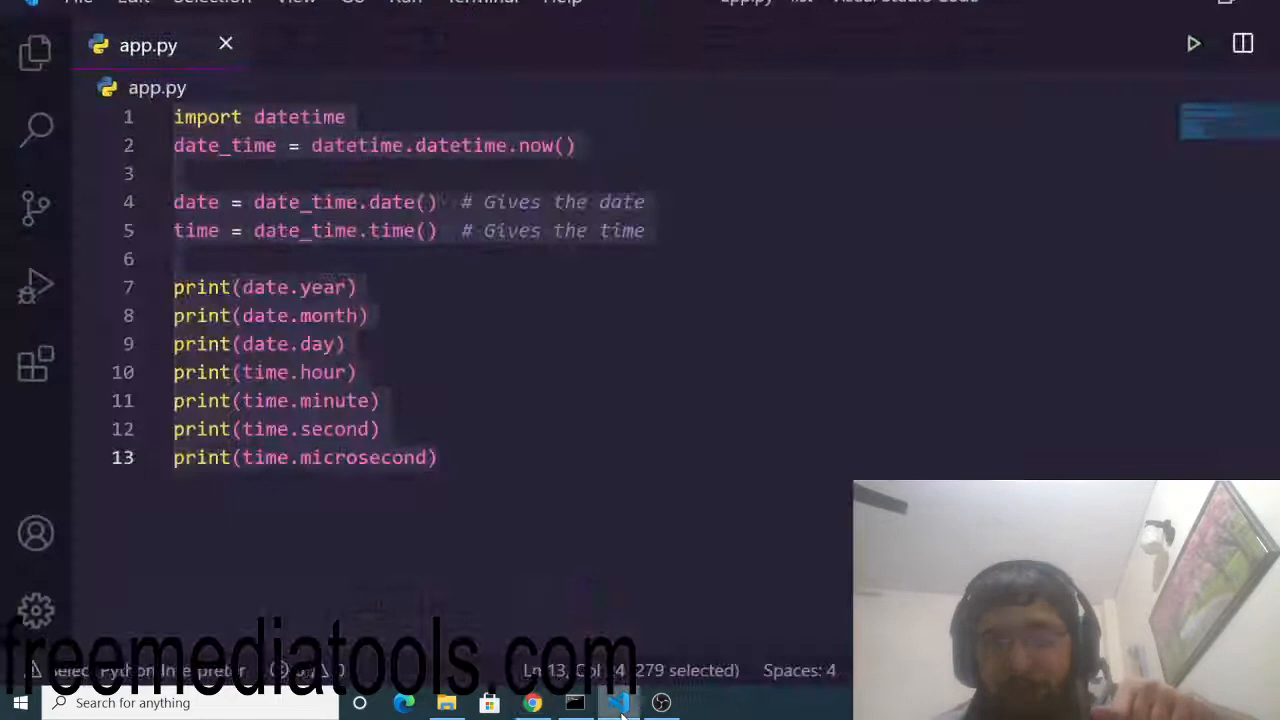
pyautogui.click(370, 315)
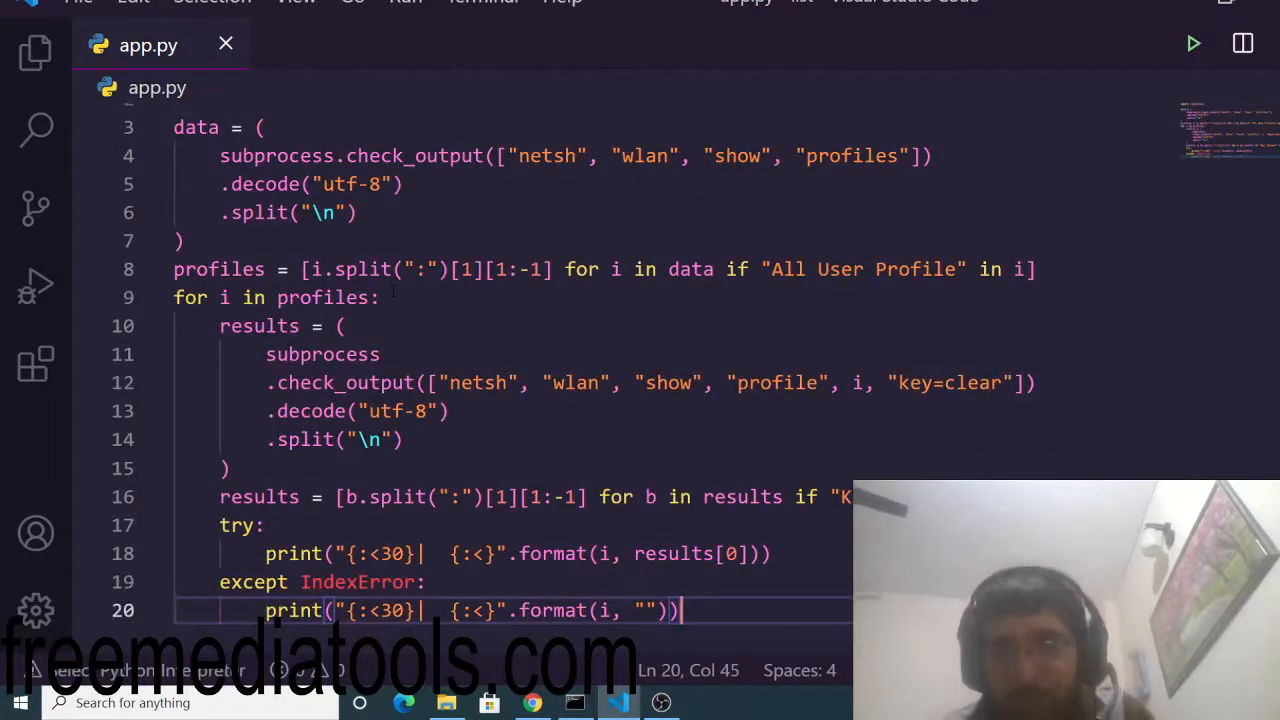
pyautogui.scroll(3)
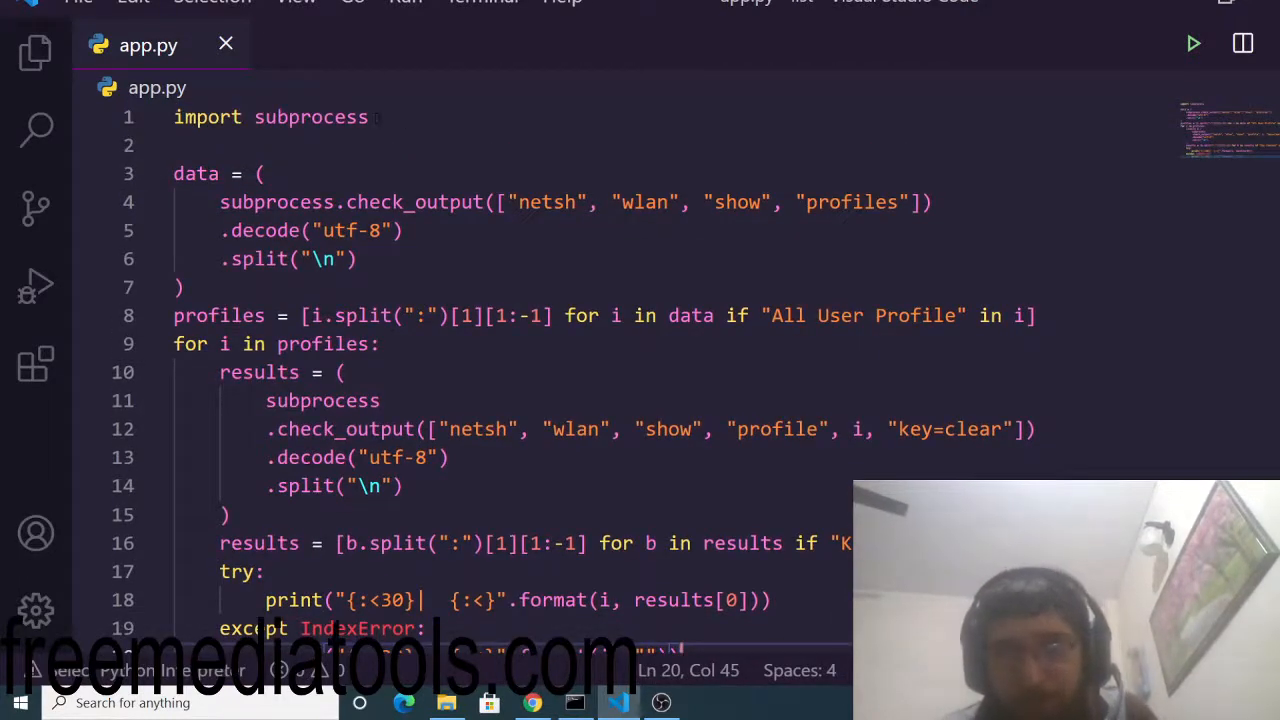
pyautogui.doubleClick(311, 117)
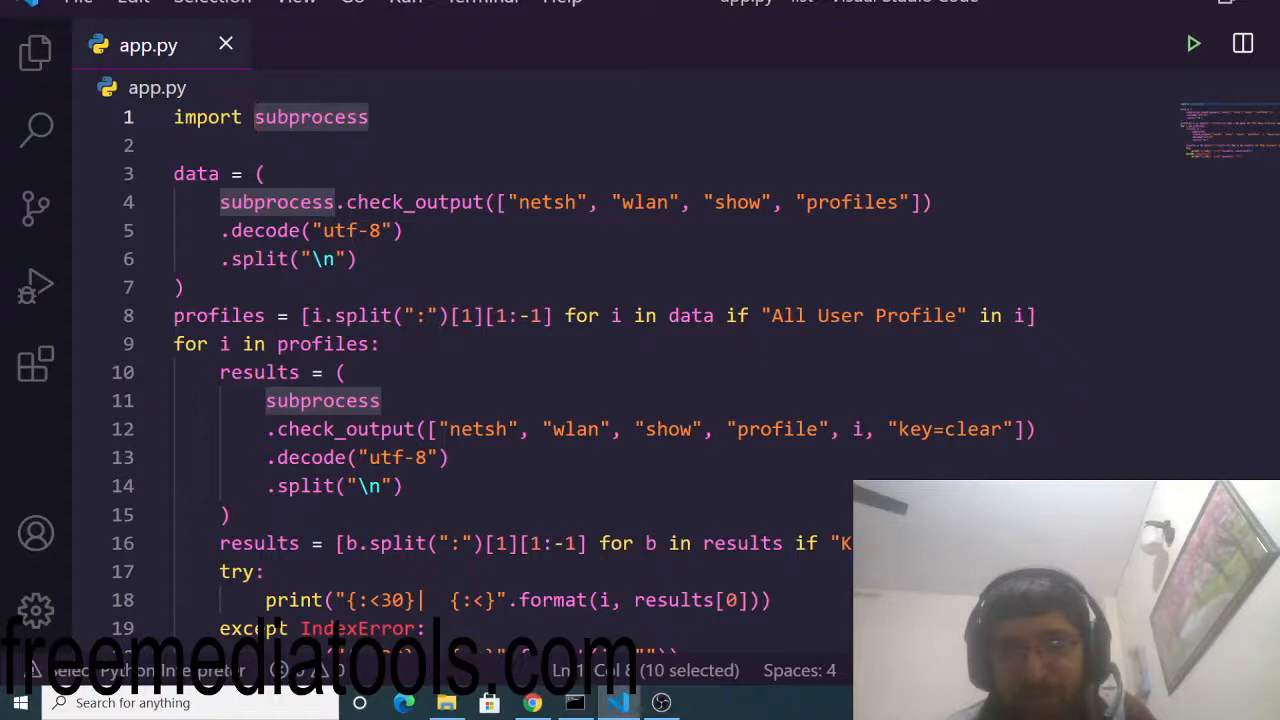
pyautogui.scroll(-3)
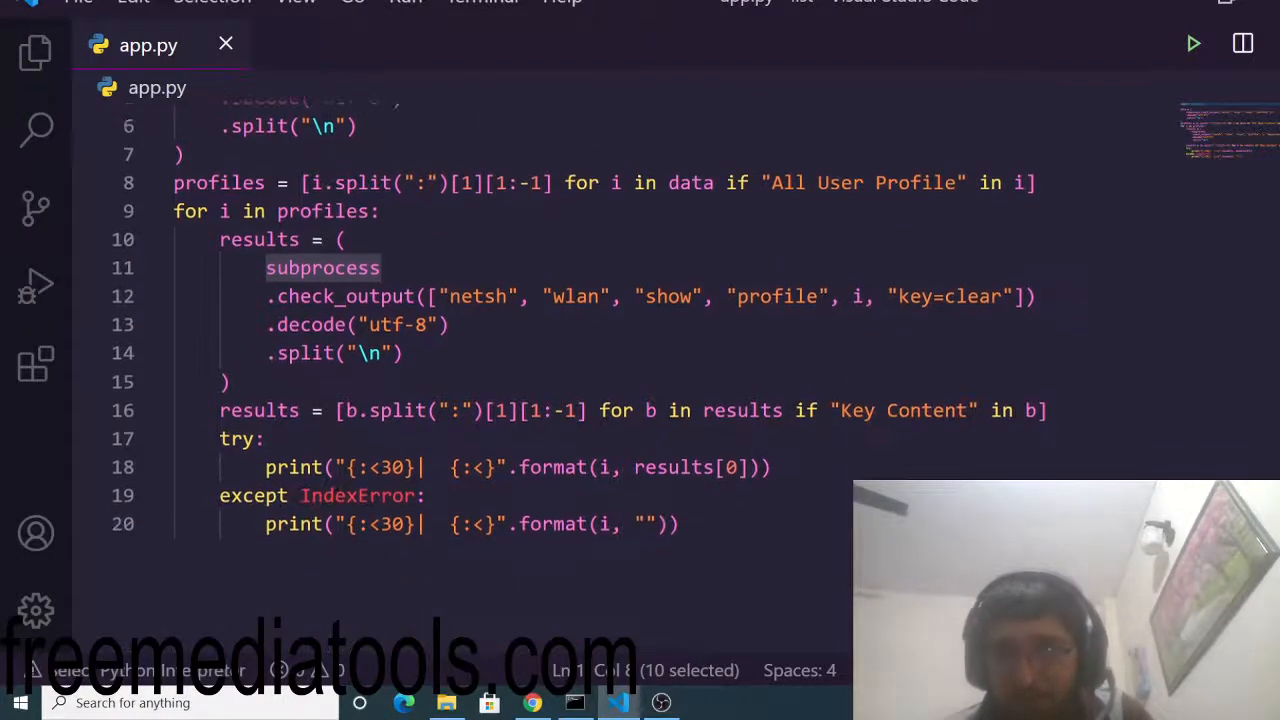
pyautogui.scroll(3)
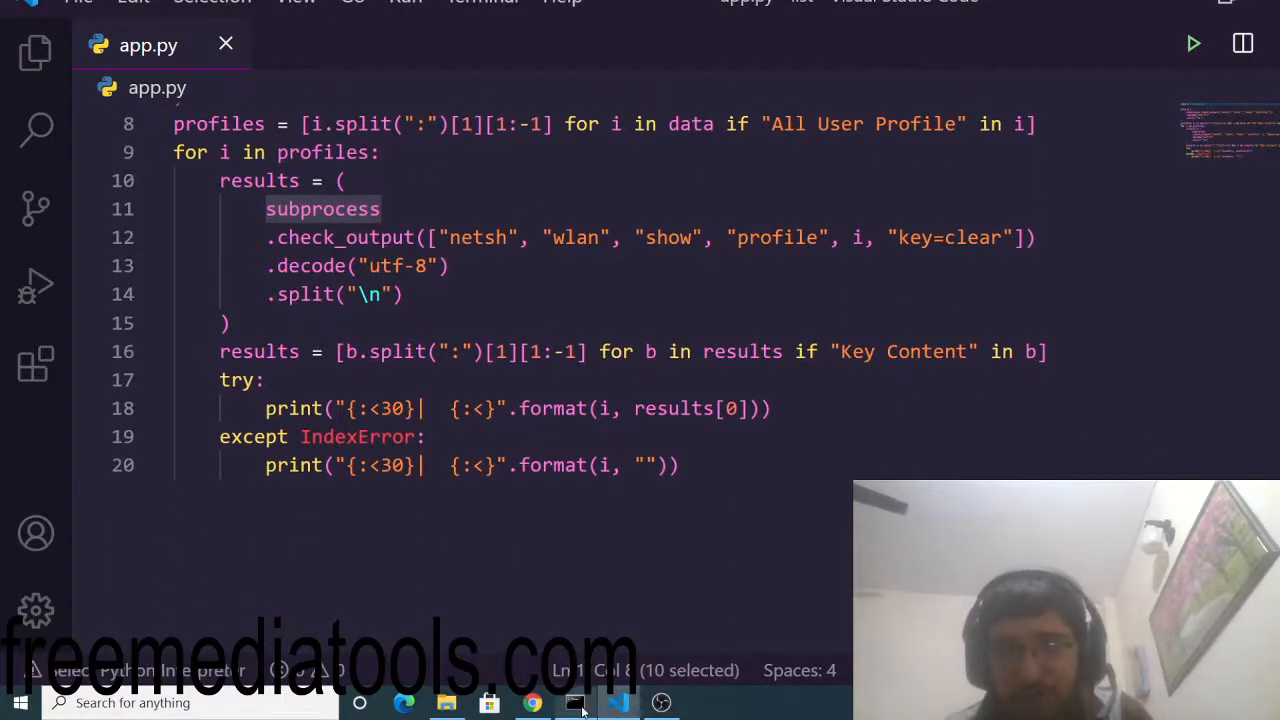
# Open cmd in the project folder and run 'python app.py'
pyautogui.click(574, 702)
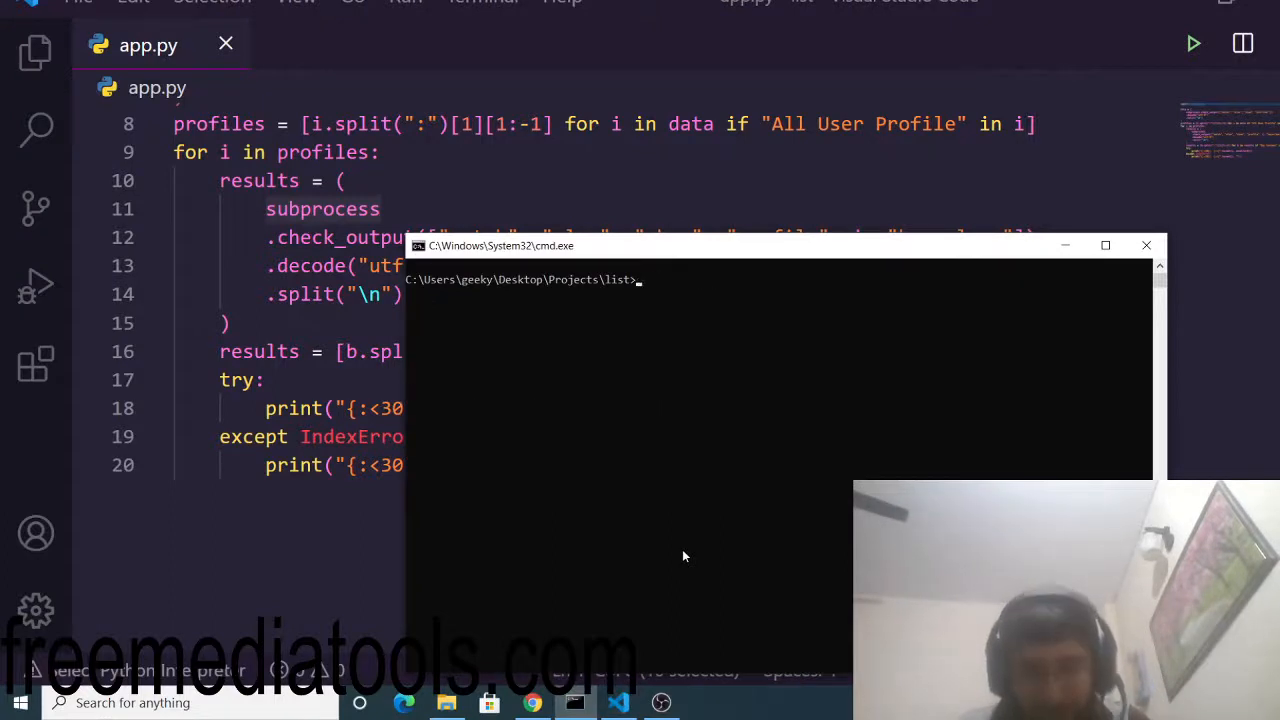
pyautogui.write('python a')
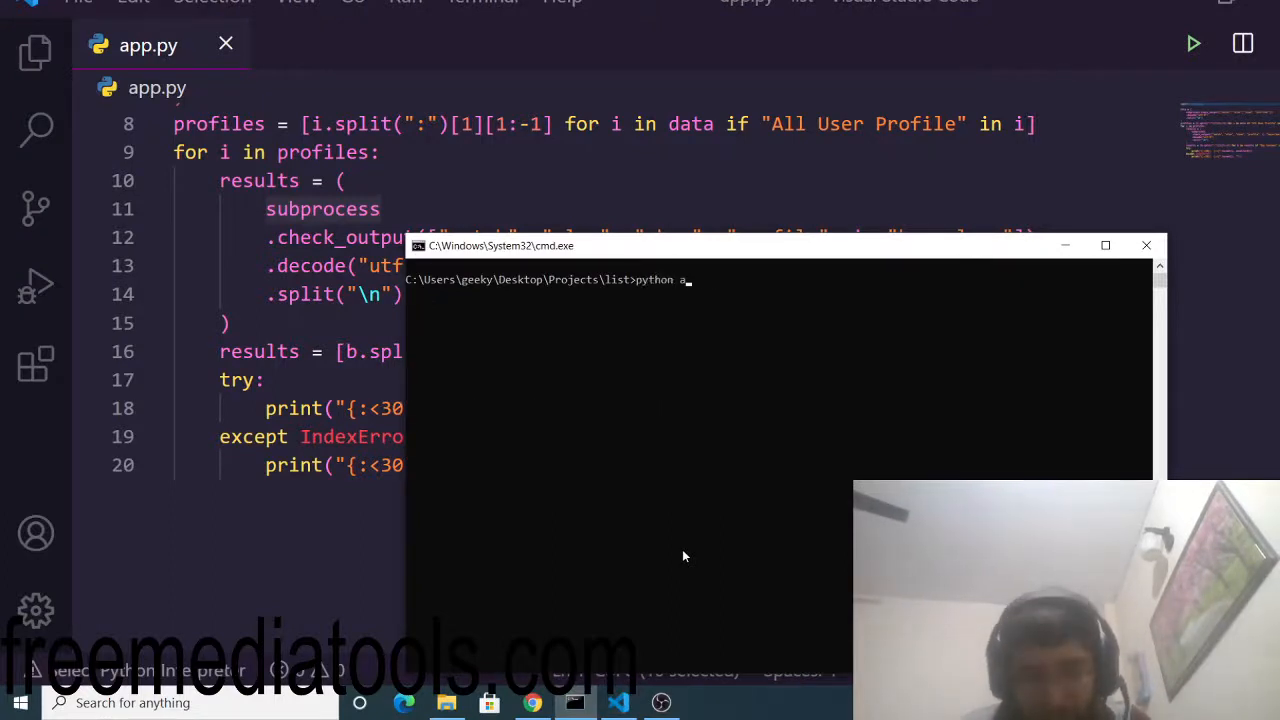
pyautogui.write('pp.py')
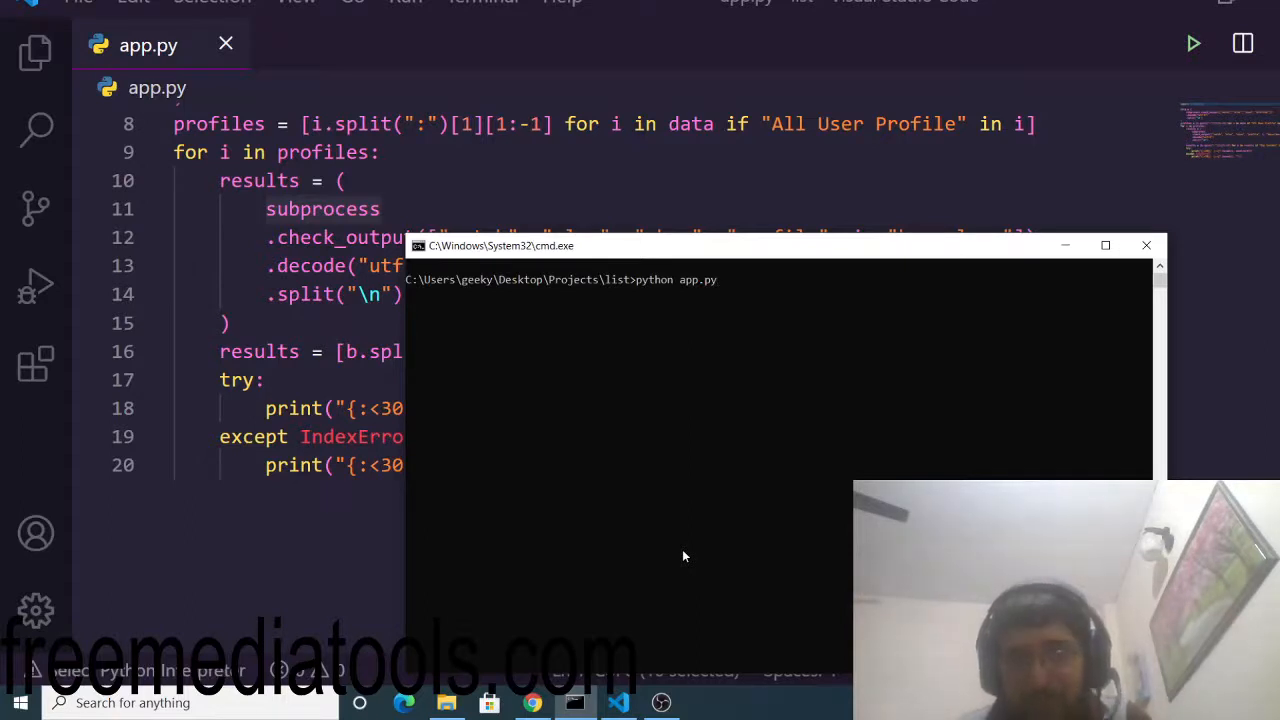
pyautogui.press('Return')
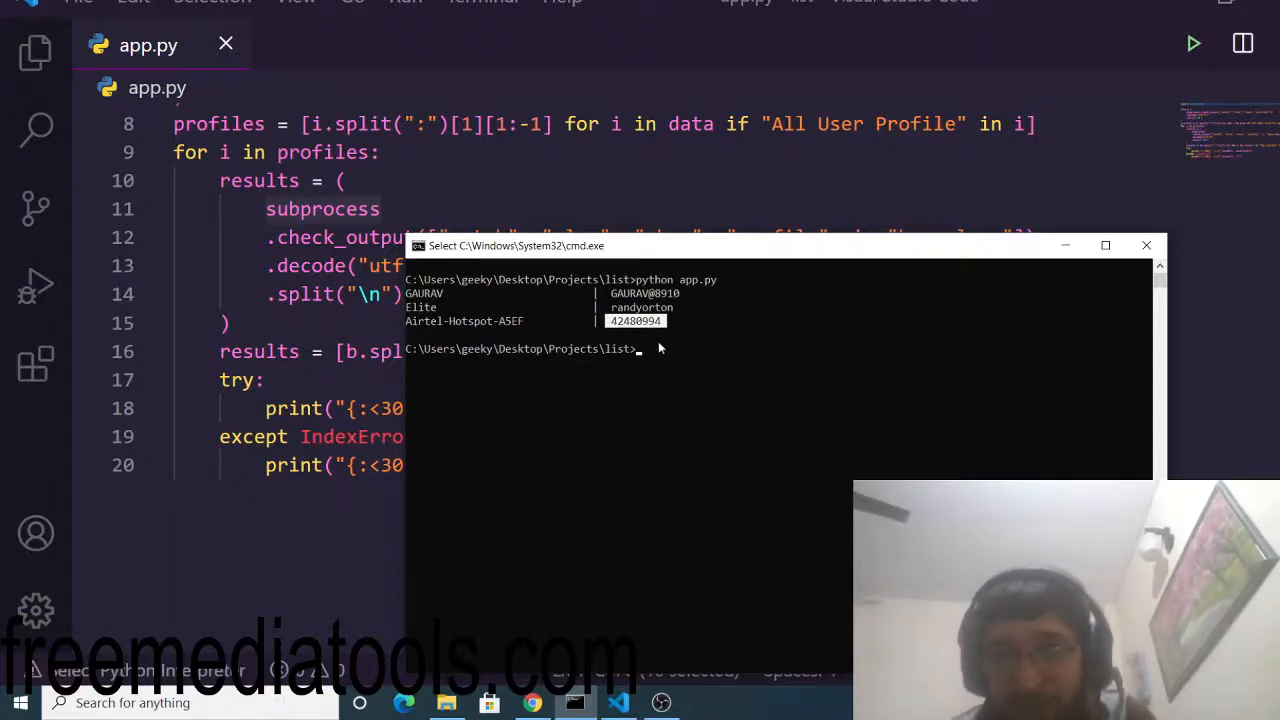
pyautogui.moveTo(656, 356)
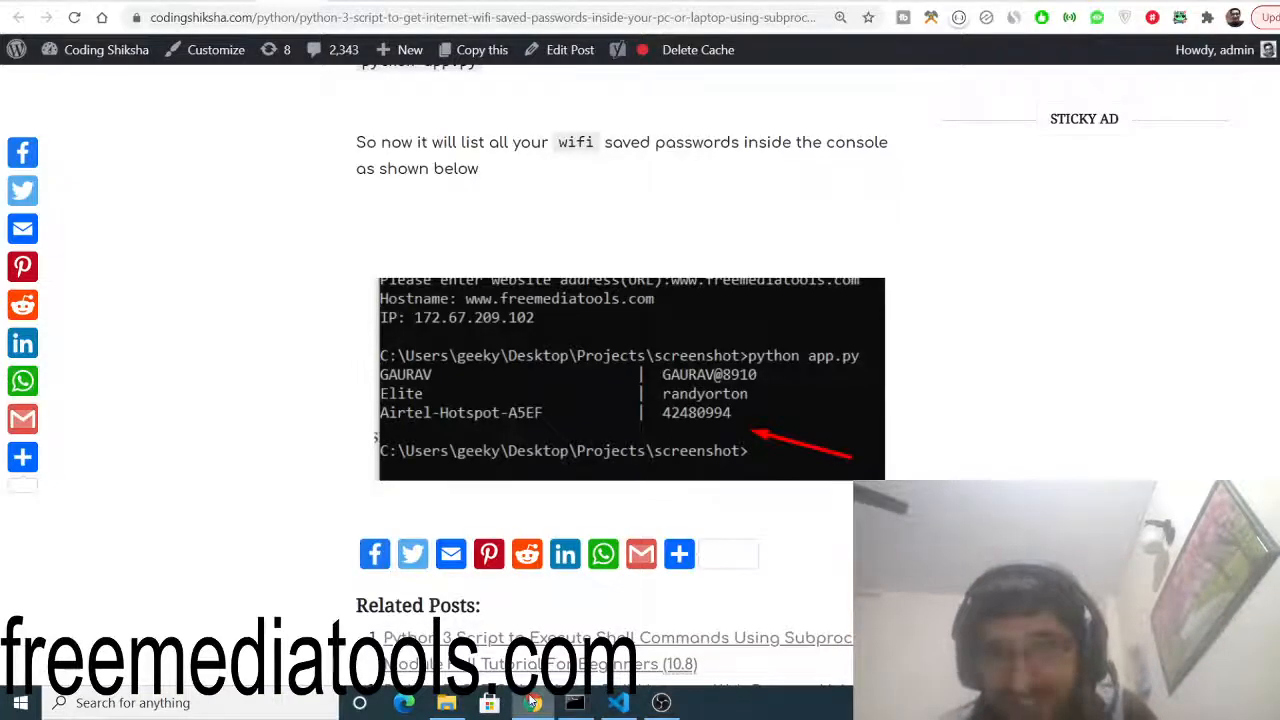
pyautogui.scroll(3)
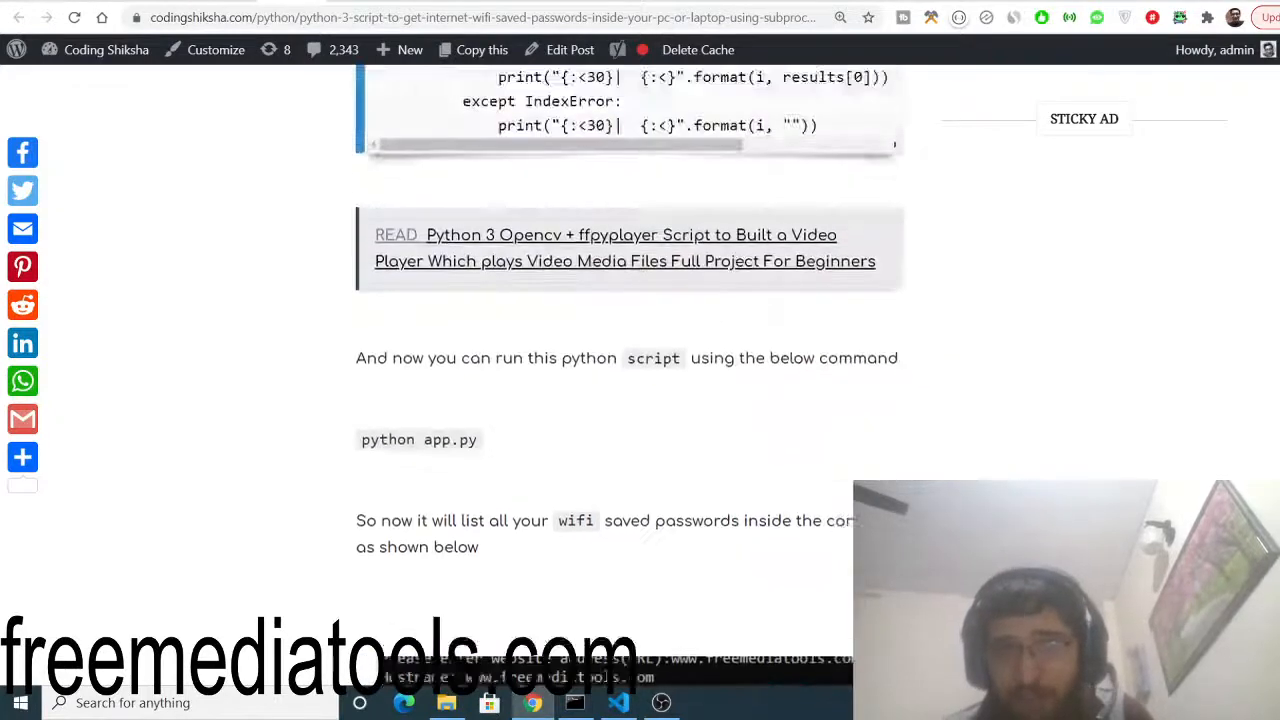
pyautogui.scroll(3)
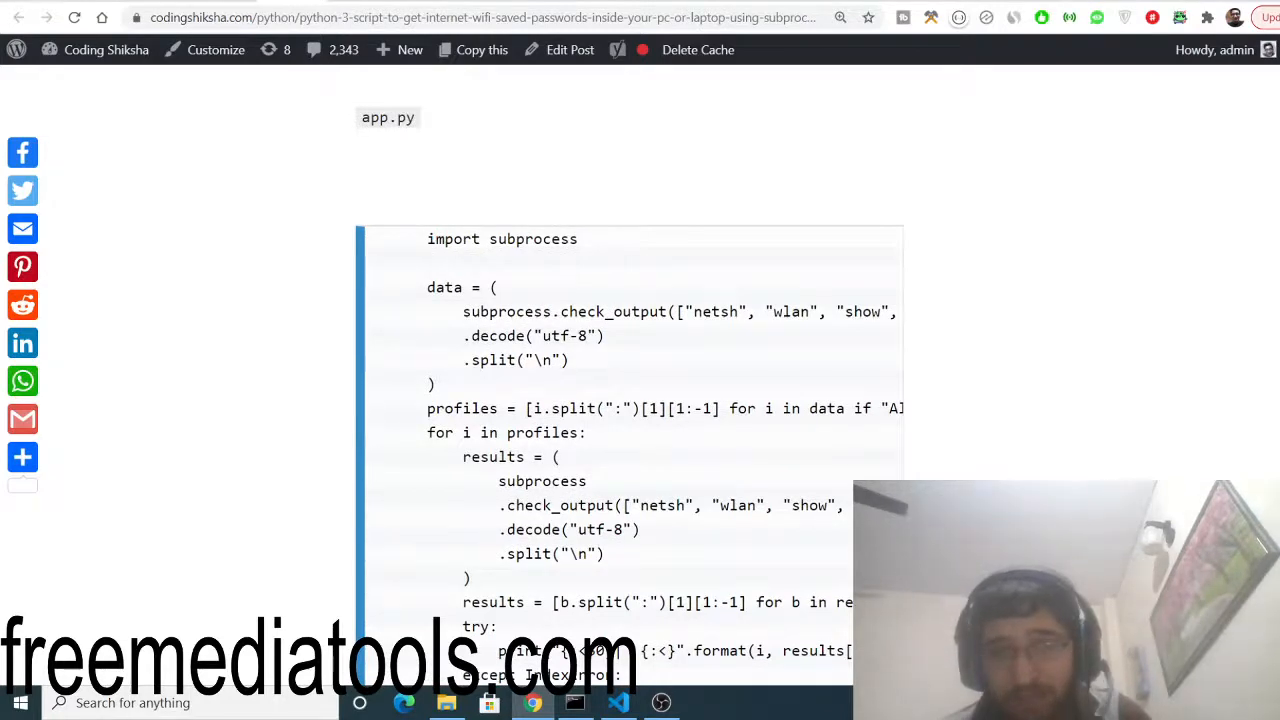
pyautogui.scroll(3)
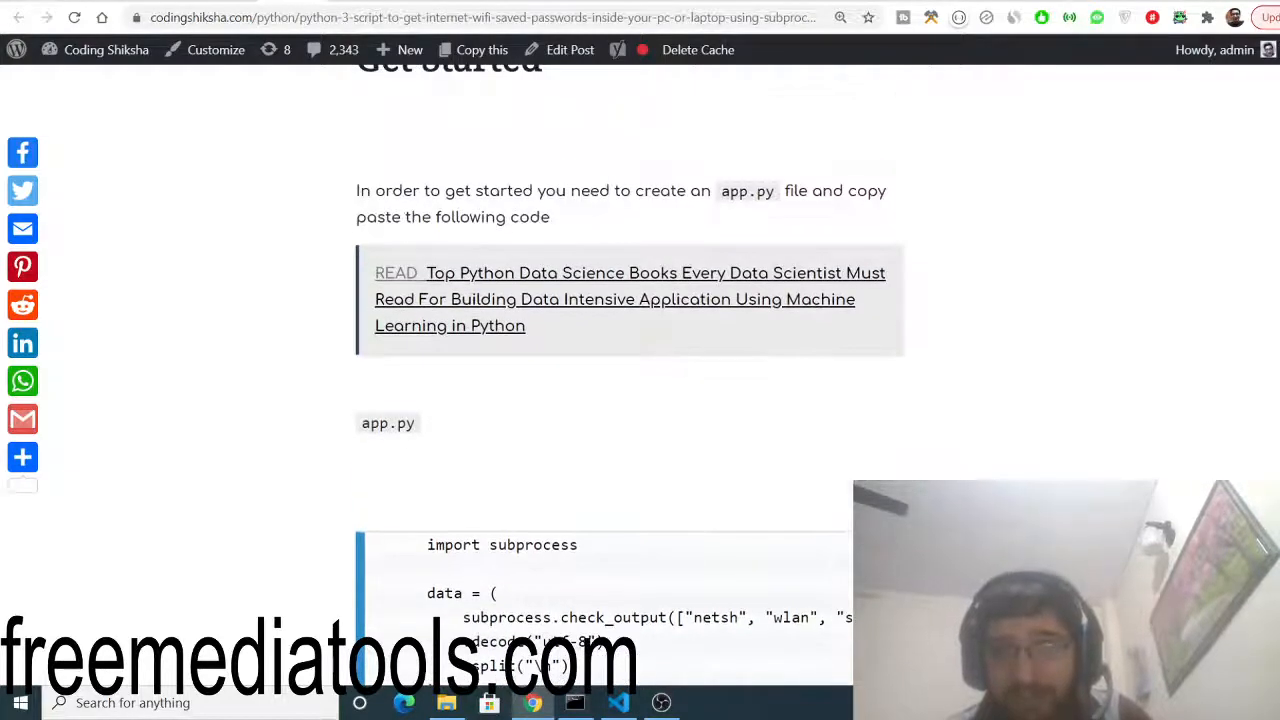
pyautogui.scroll(3)
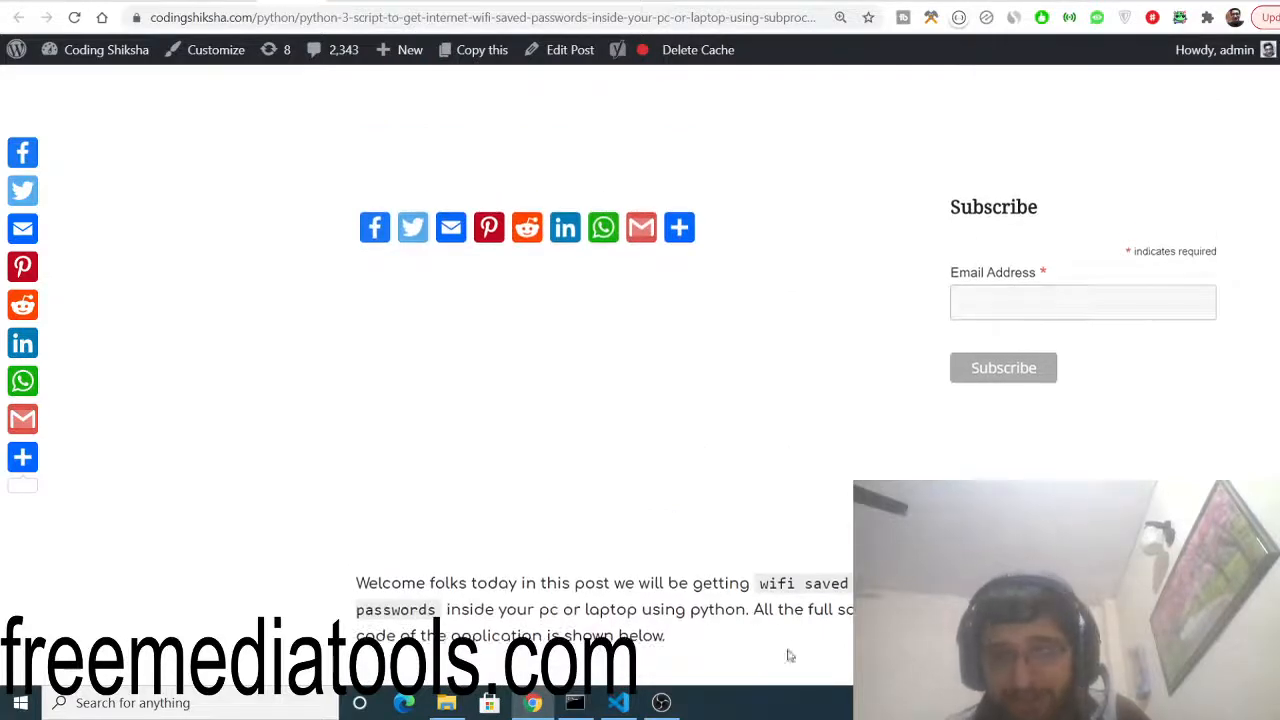
pyautogui.click(618, 702)
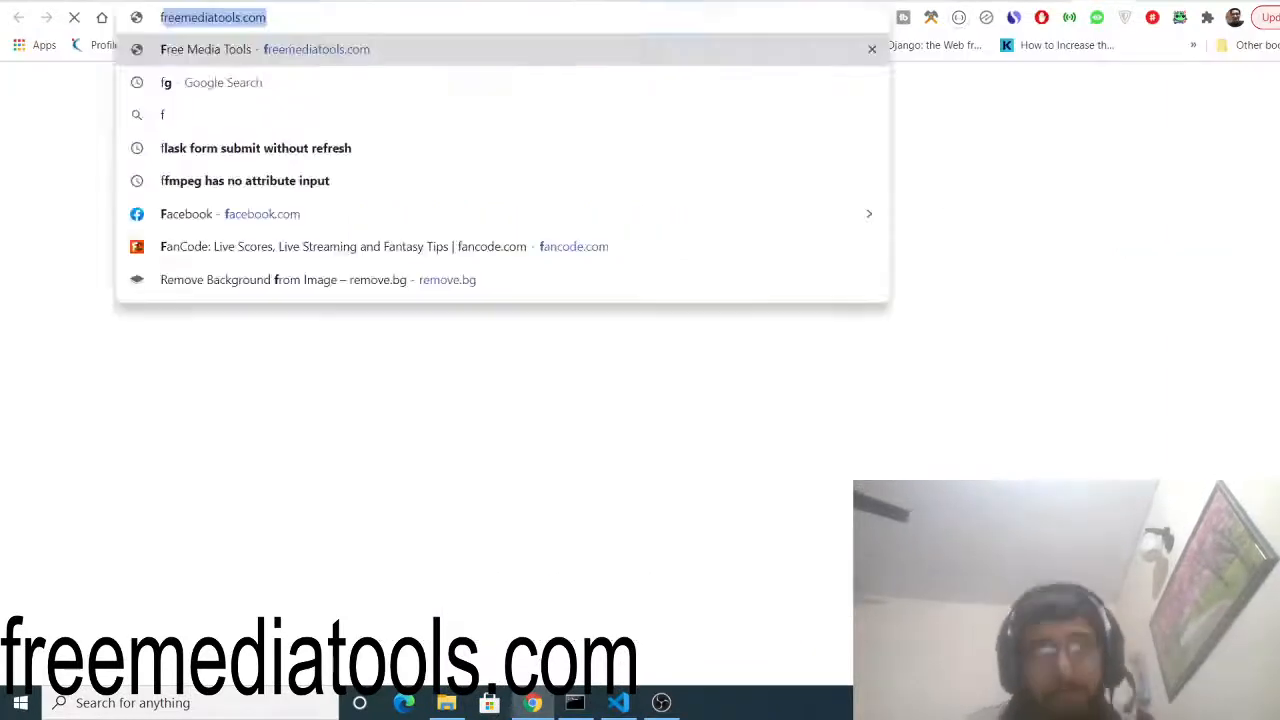
# Load freemediatools.com and scroll through its tools grid to the Facebook group section
pyautogui.write('freemediatools.com')
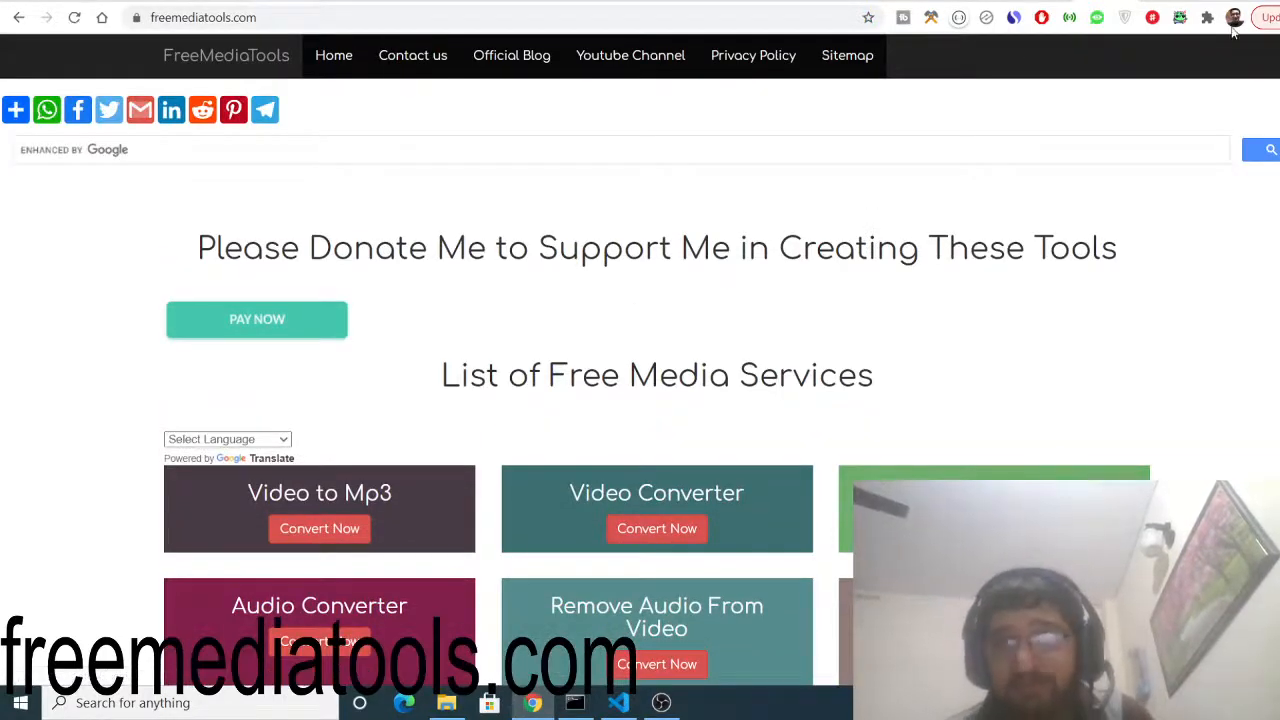
pyautogui.scroll(-3)
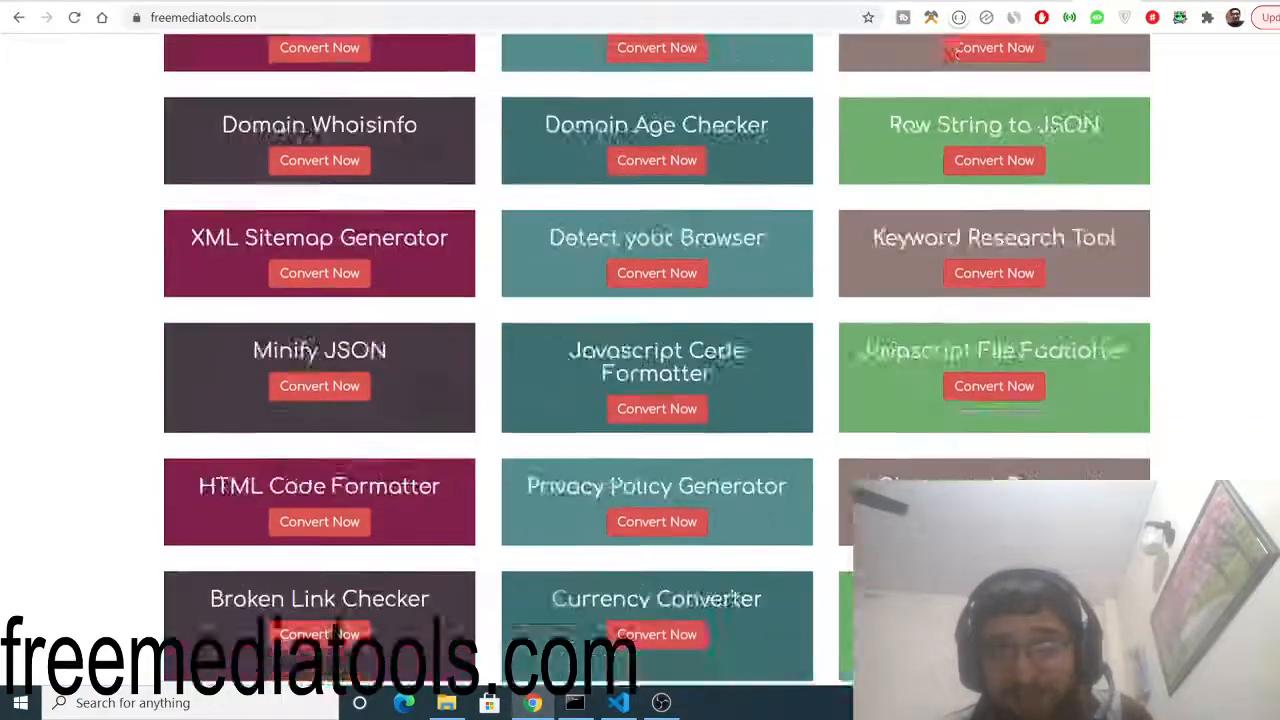
pyautogui.scroll(-3)
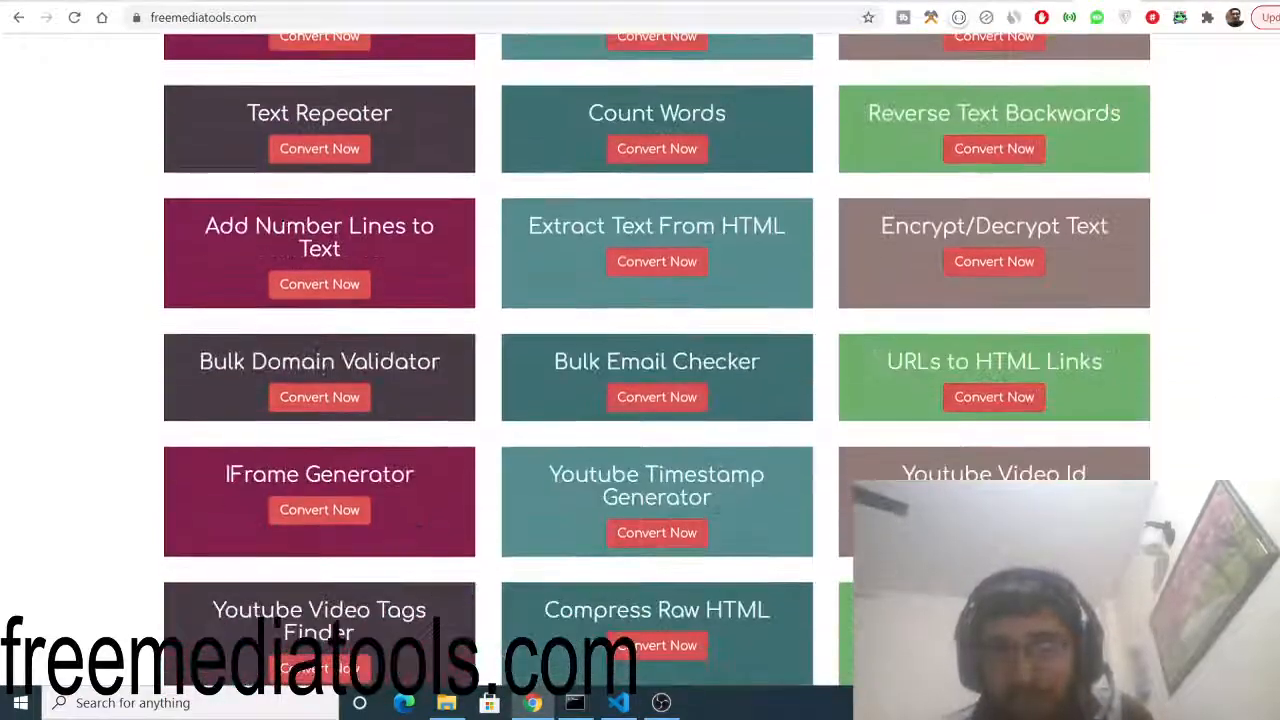
pyautogui.scroll(-3)
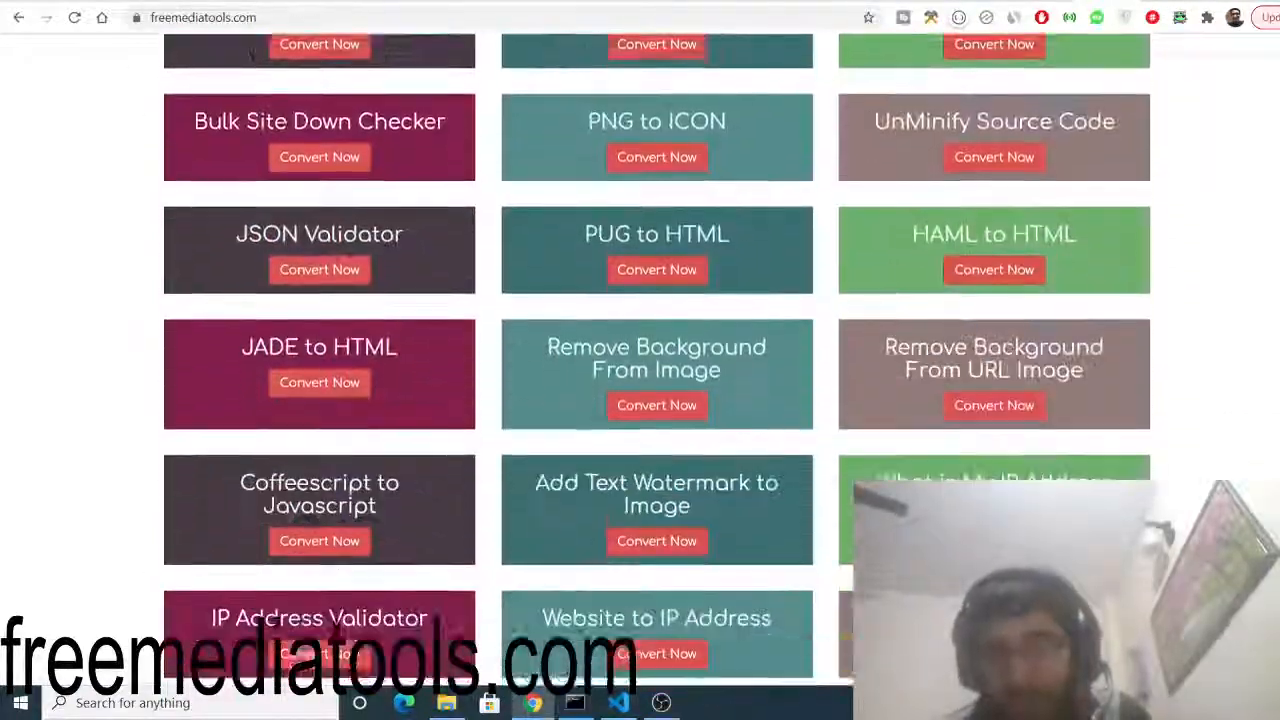
pyautogui.scroll(3)
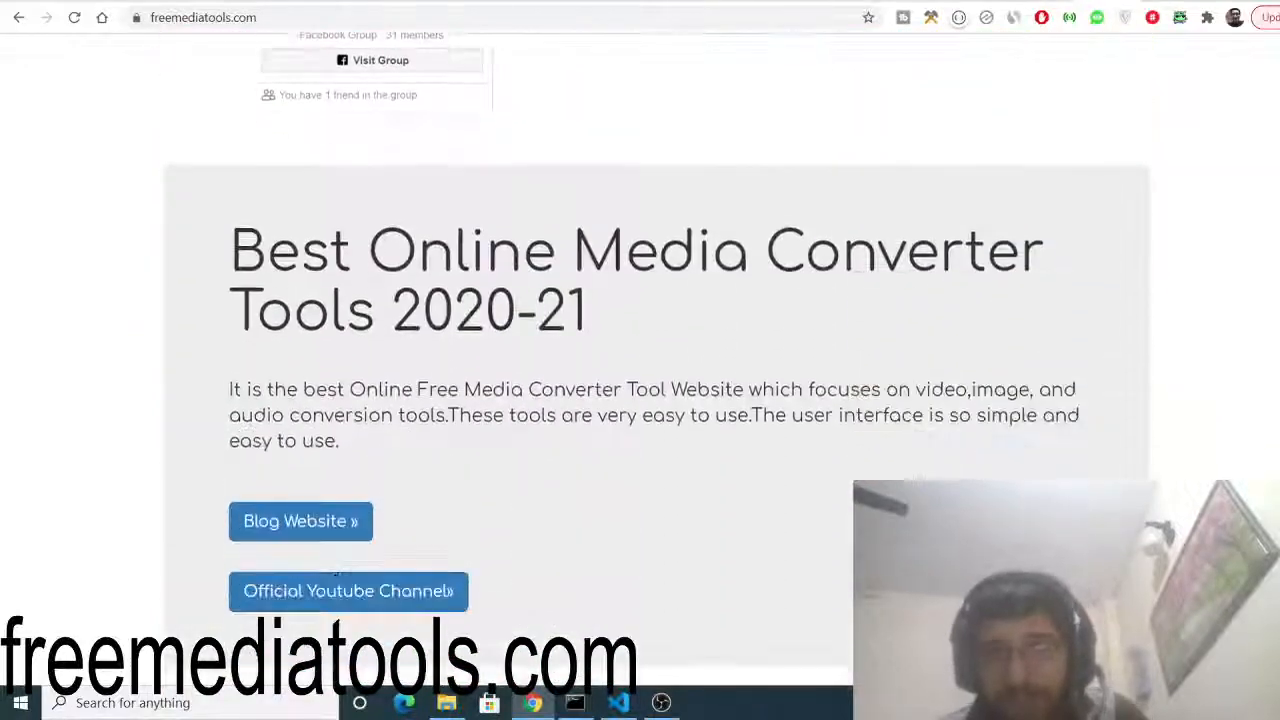
pyautogui.scroll(-3)
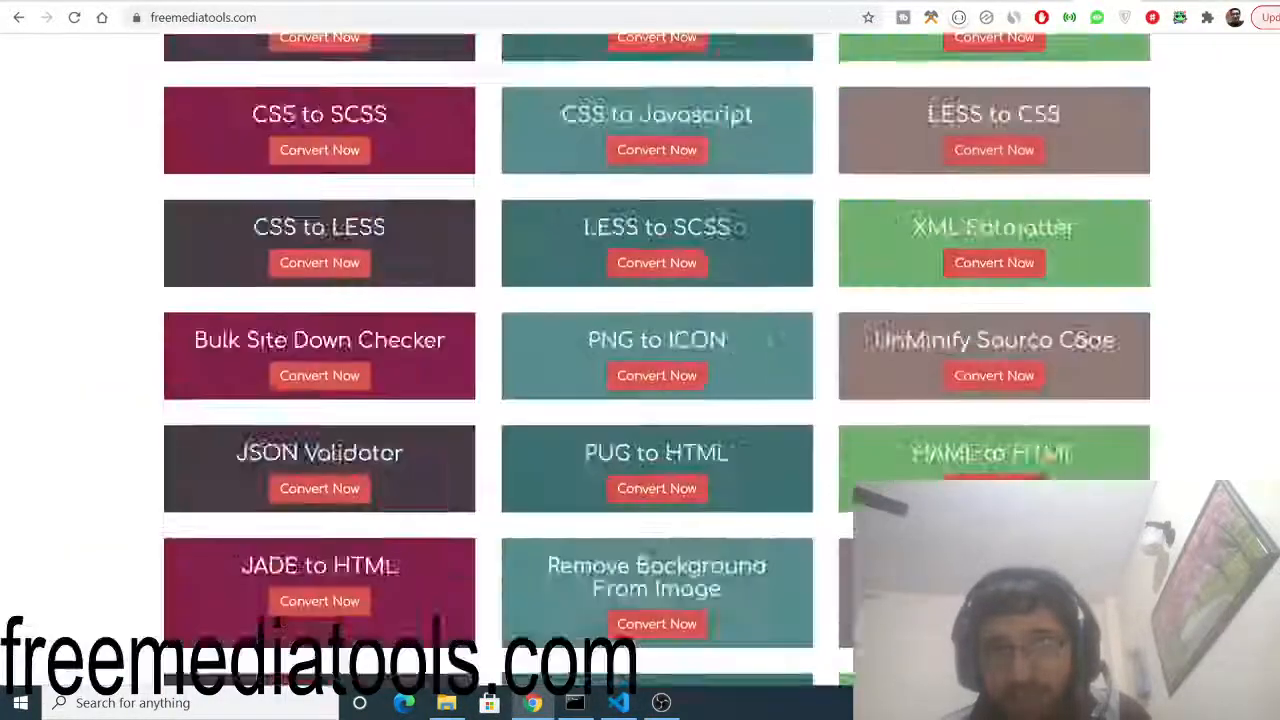
pyautogui.scroll(-3)
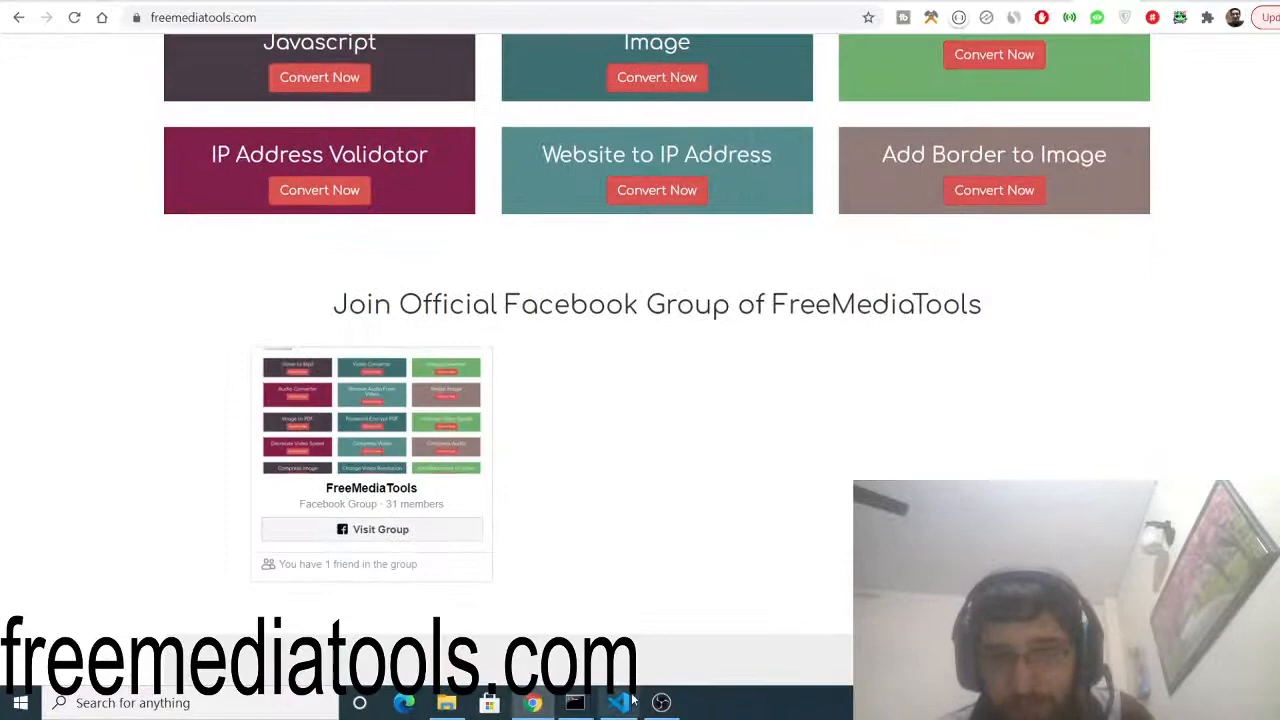